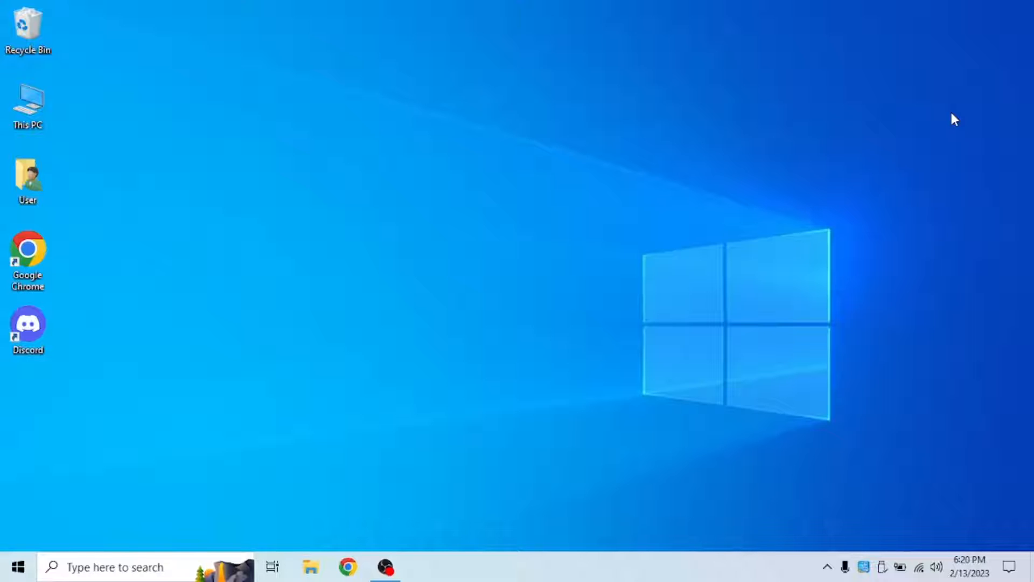
- Search the Start menu for 'system' so System Configuration appears as best match
click(18, 567)
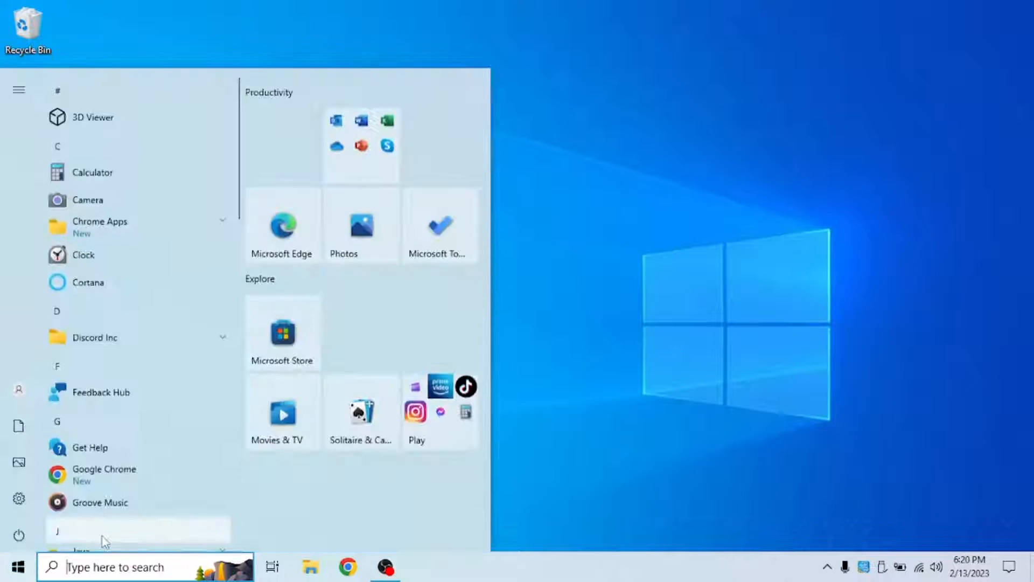
text(system)
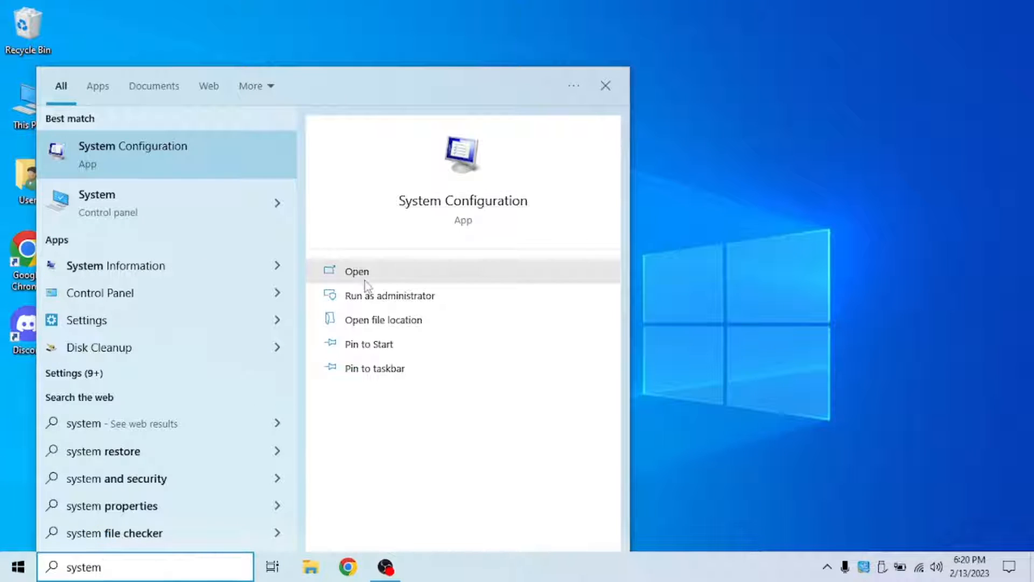
- Set the advanced boot options in System Configuration to 4 processors and confirm
click(357, 271)
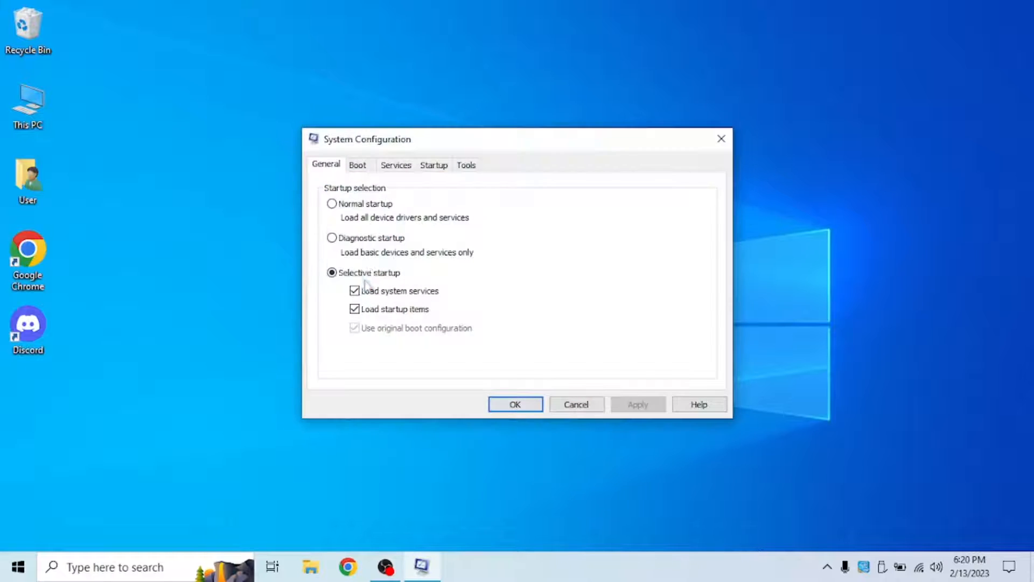
click(358, 165)
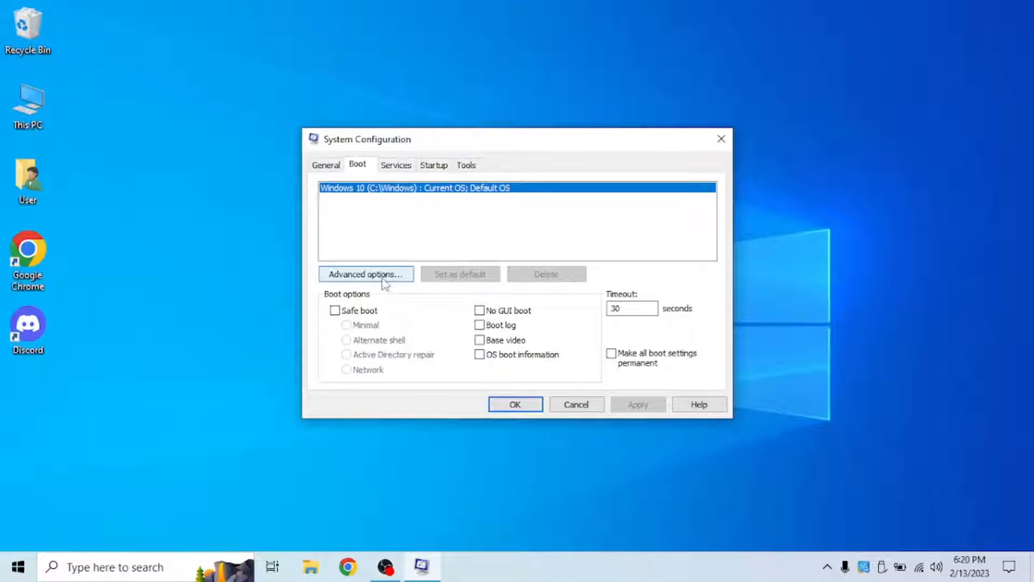
click(365, 274)
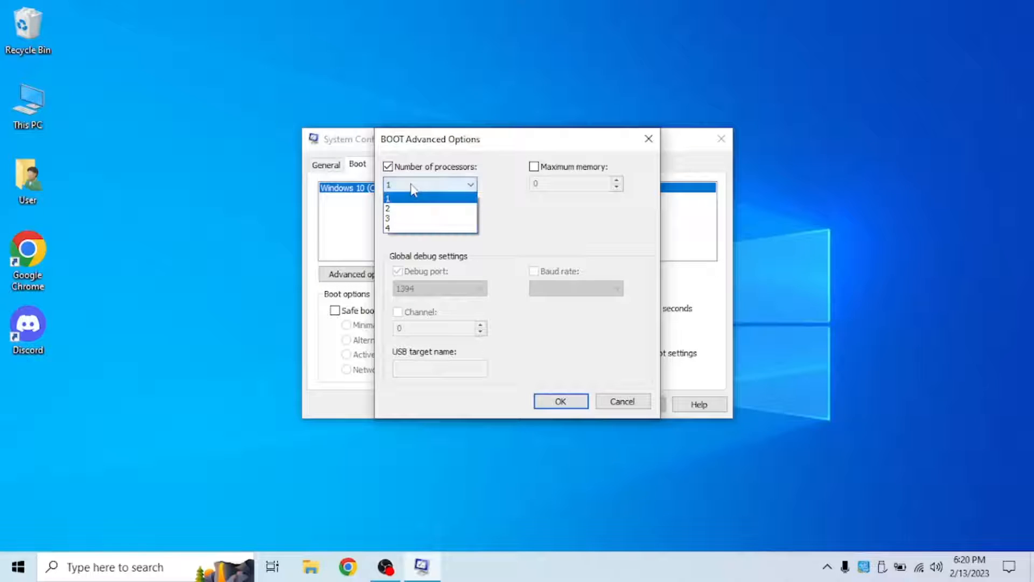
click(388, 228)
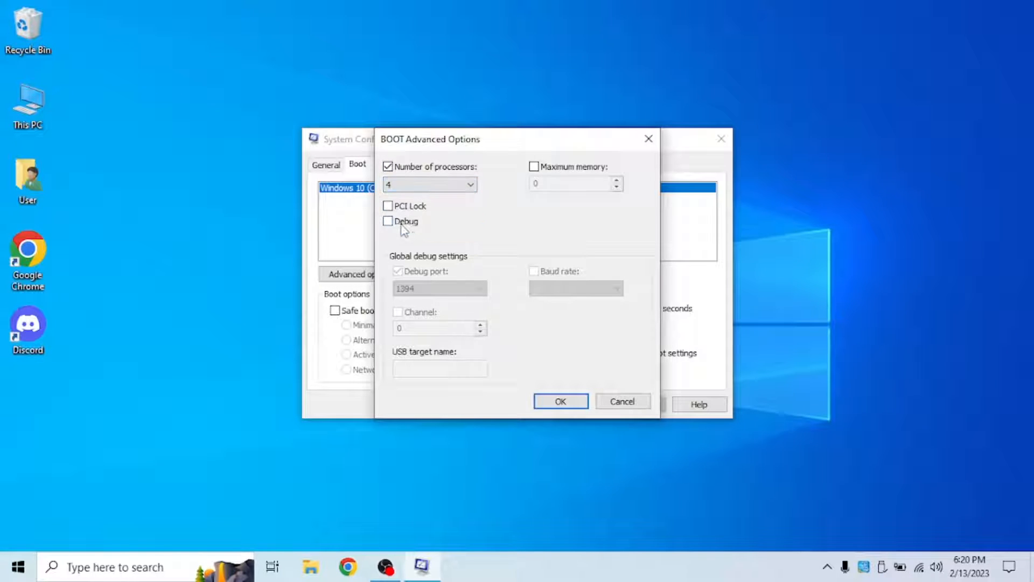
mouse_move(546, 362)
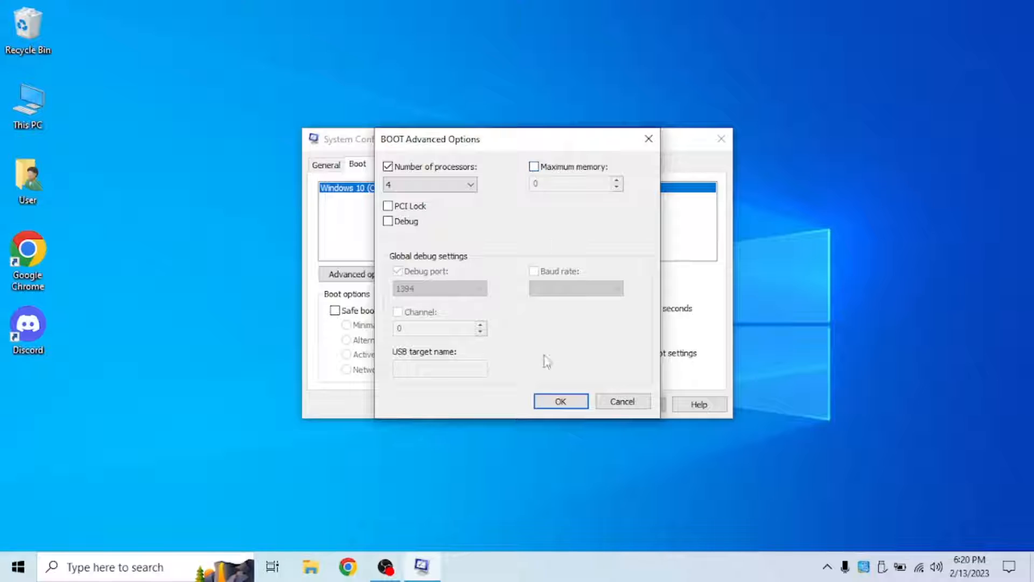
click(560, 401)
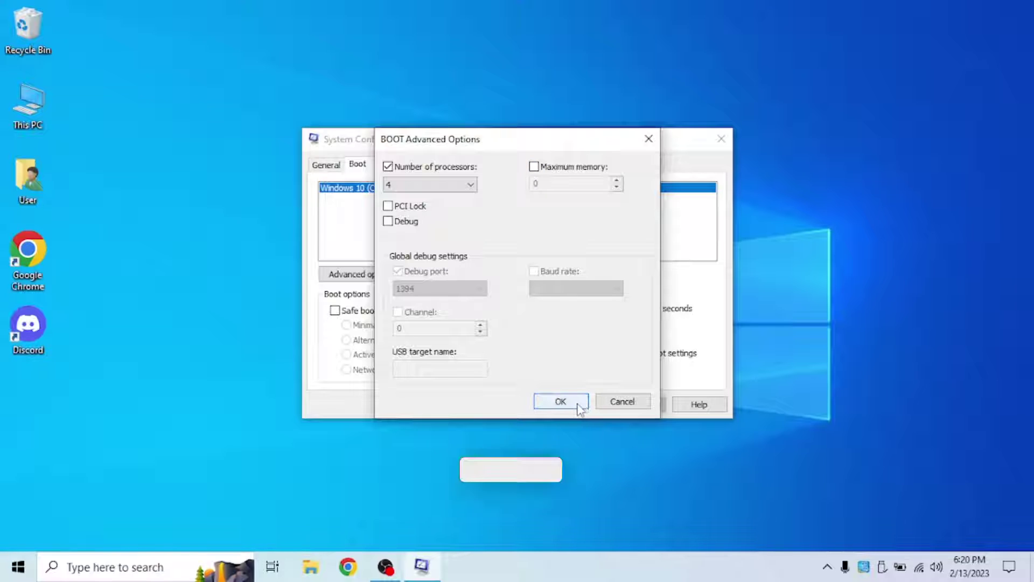
click(560, 400)
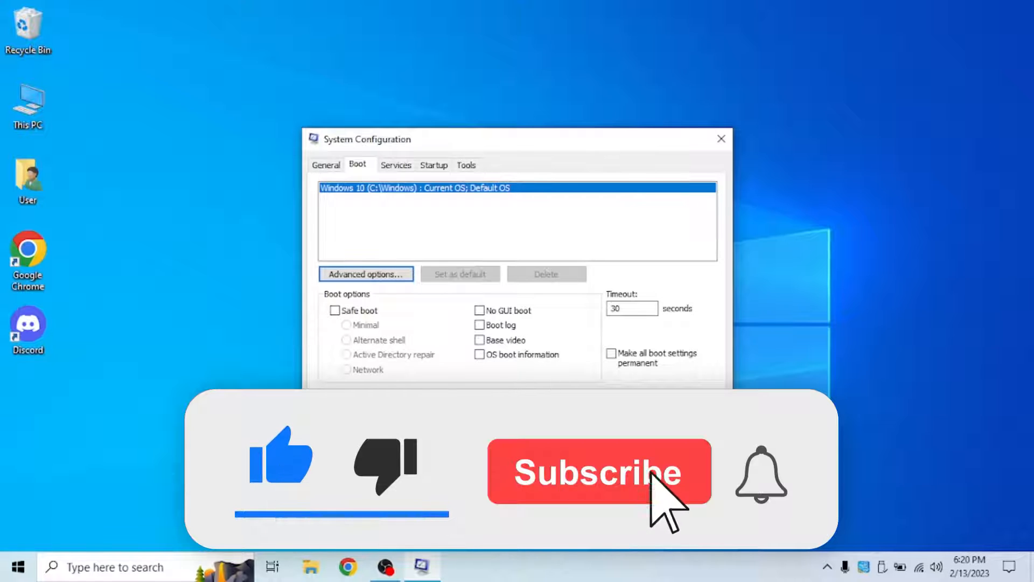
- Apply the boot change, suppress future restart prompts, and exit without restarting
click(599, 471)
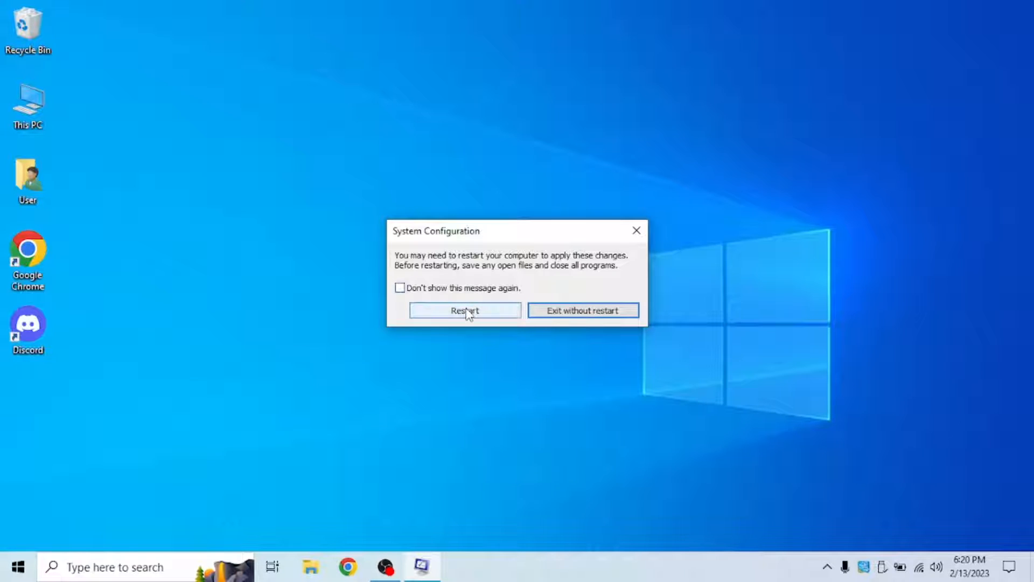
mouse_move(422, 293)
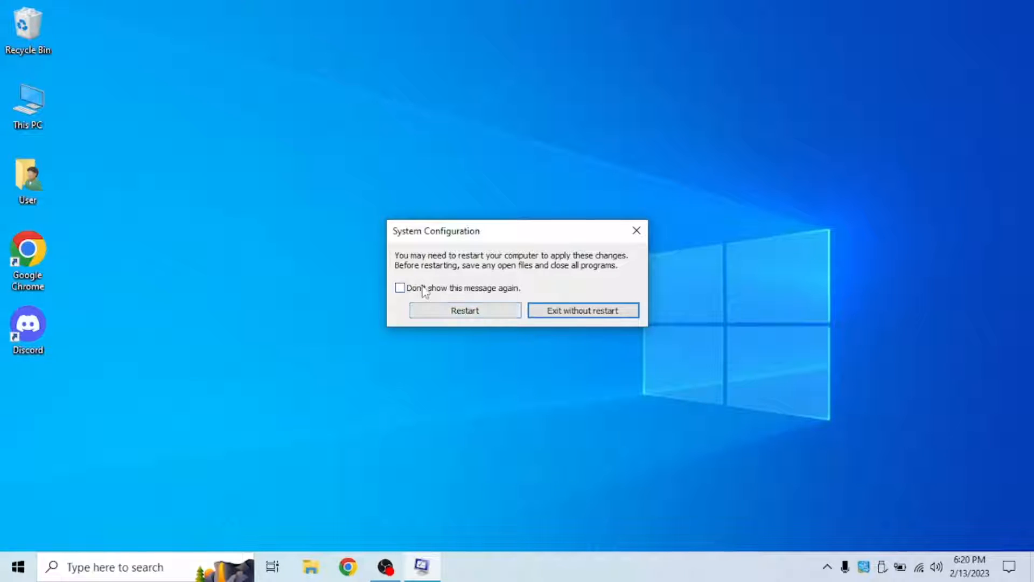
click(400, 287)
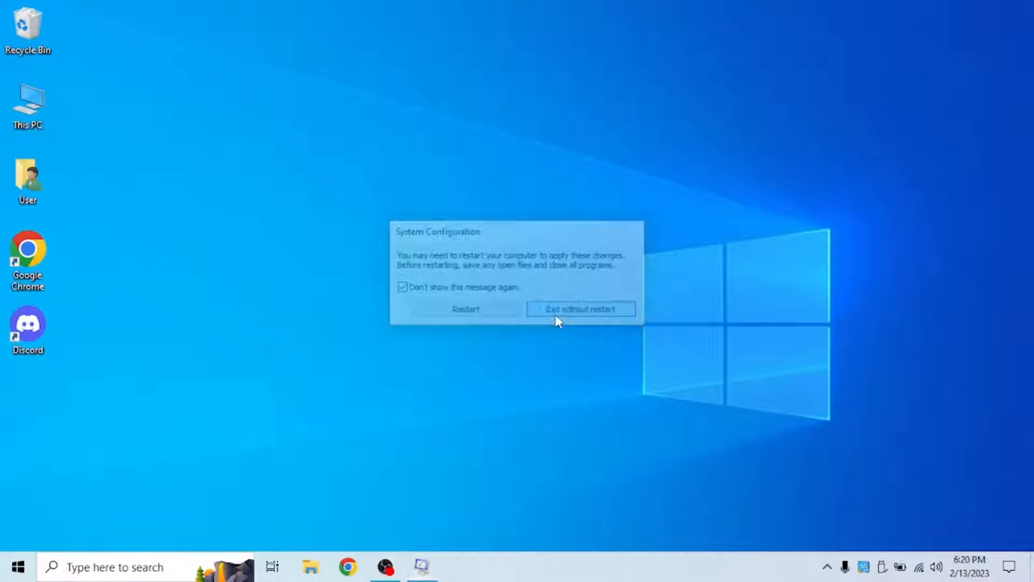
click(582, 309)
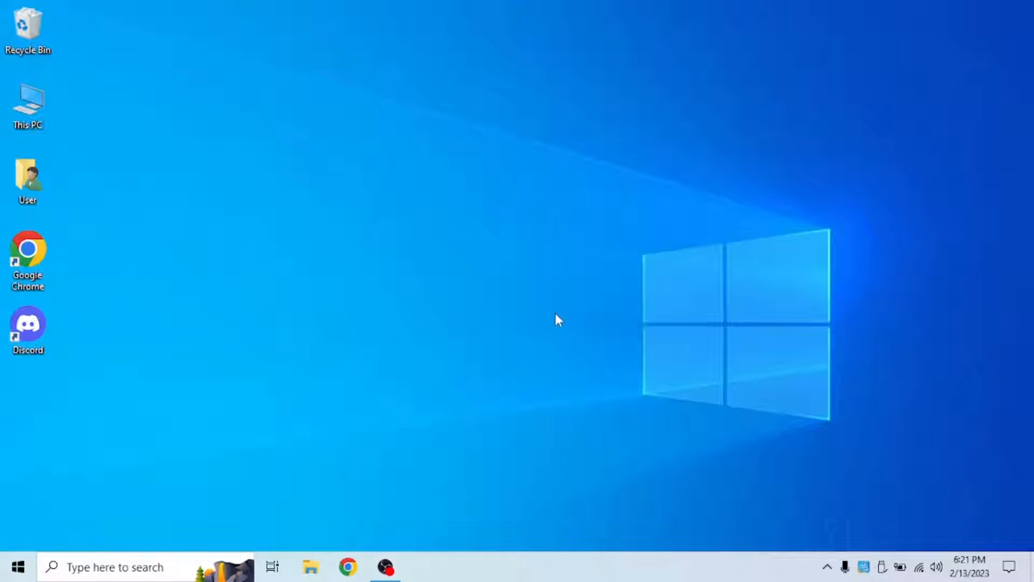
mouse_move(408, 491)
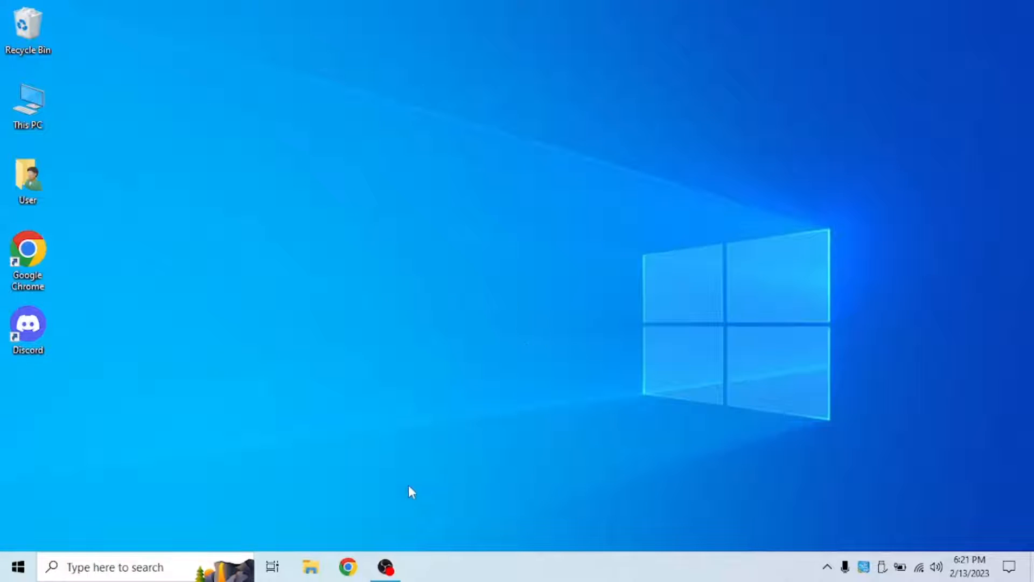
- Launch the browser and scroll coderbag's Quick CPU page to the x64/x32 download buttons
double_click(27, 258)
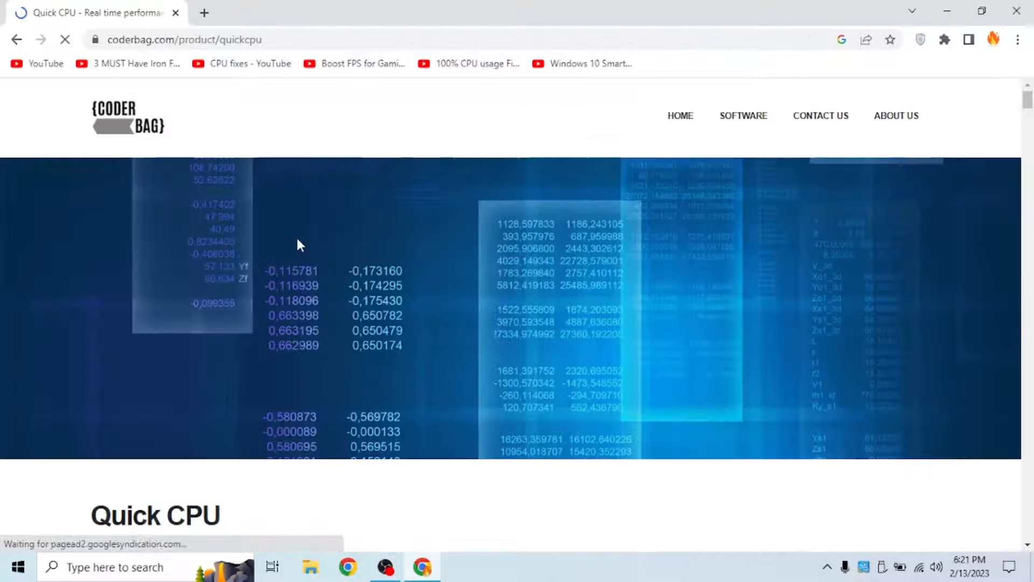
scroll(down, 3)
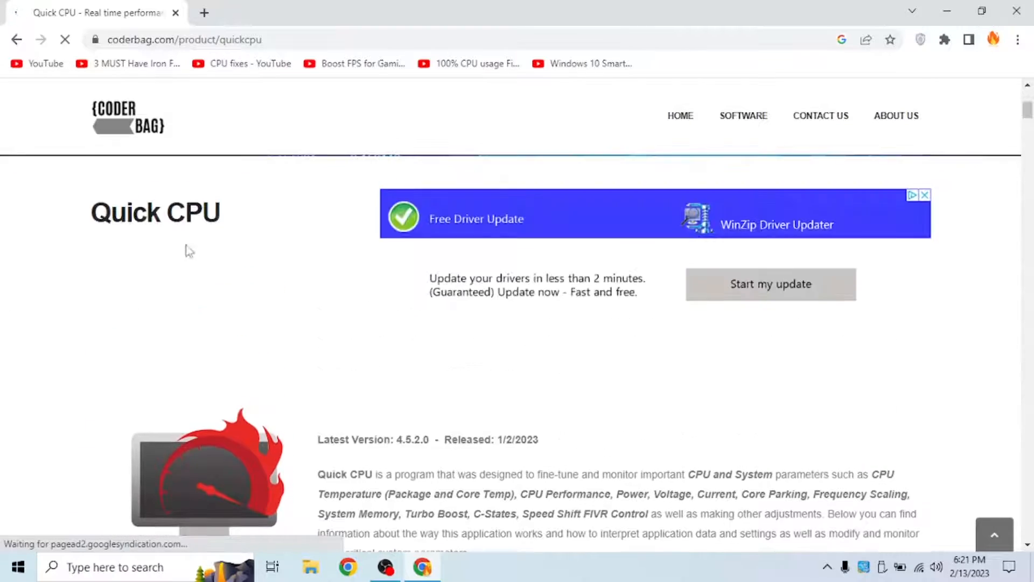
scroll(down, 3)
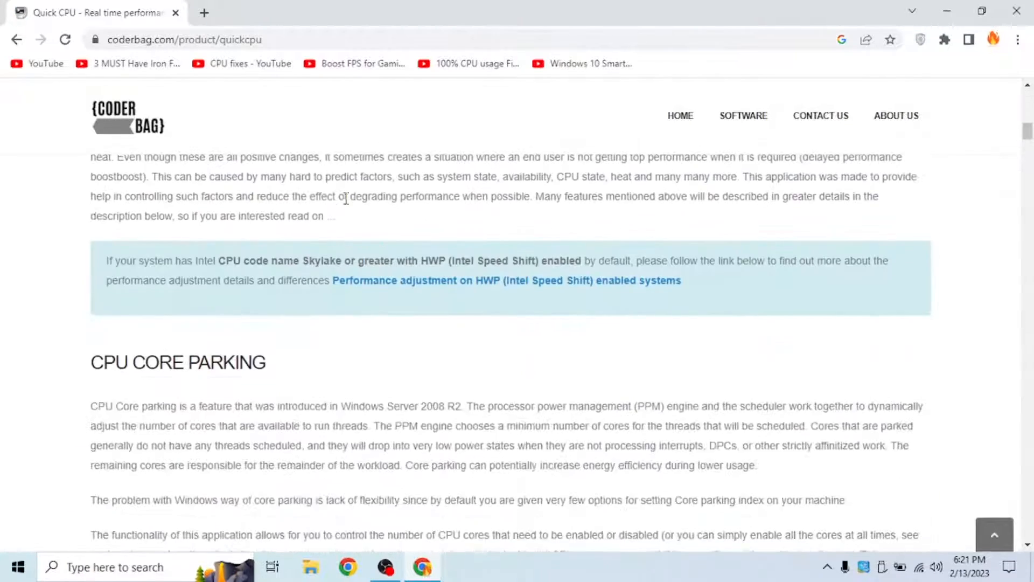
scroll(down, 3)
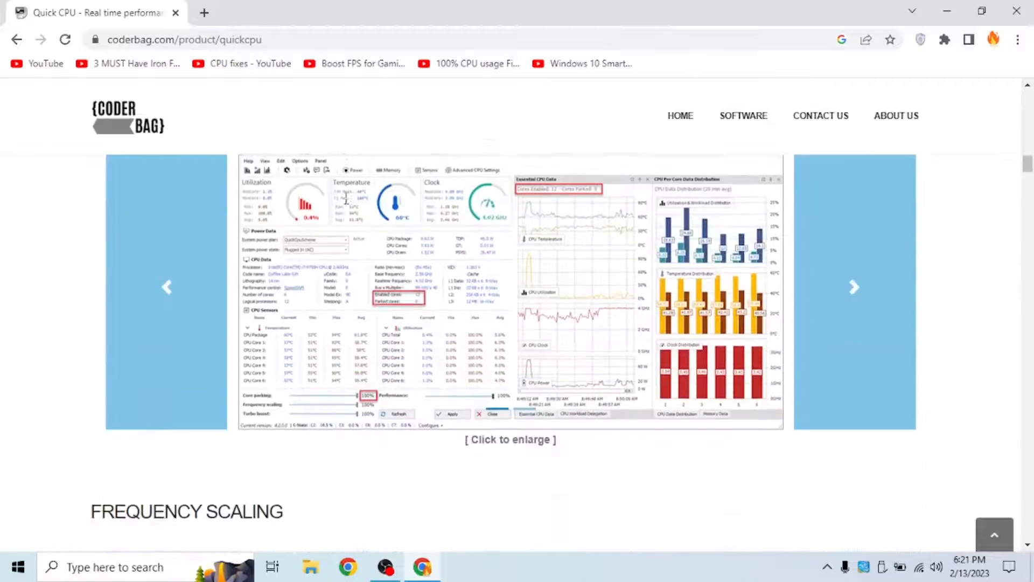
scroll(down, 3)
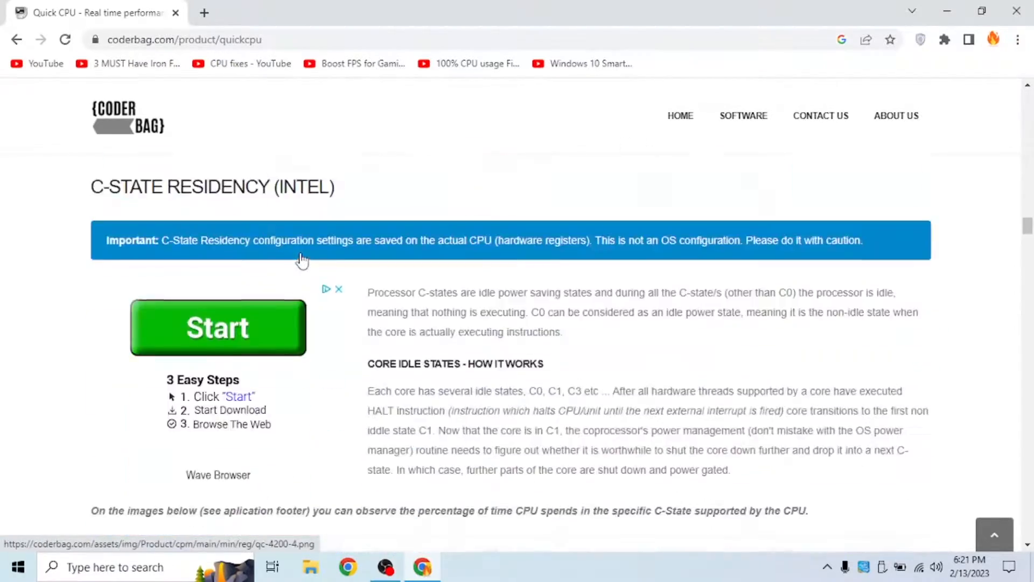
scroll(down, 3)
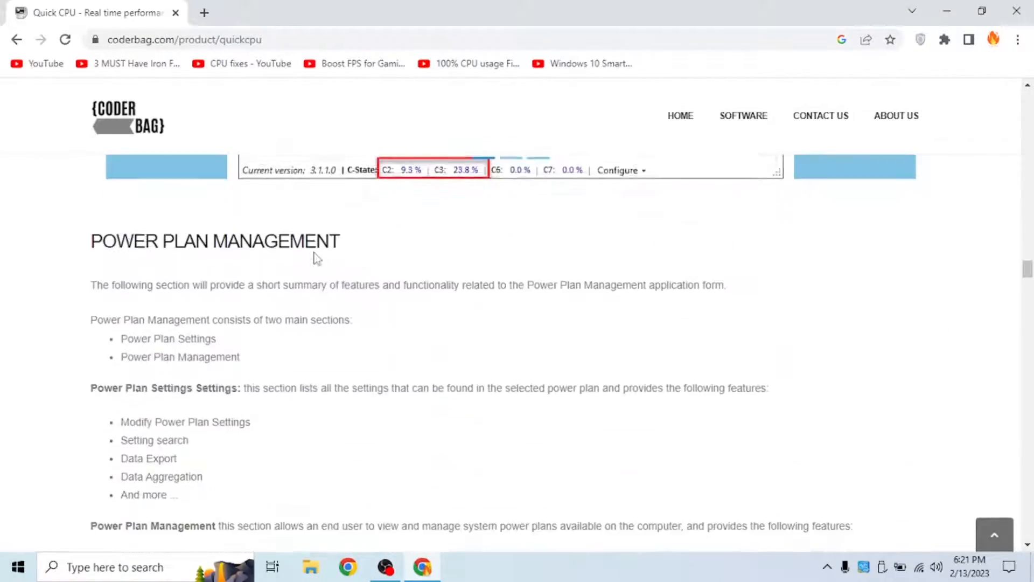
scroll(down, 3)
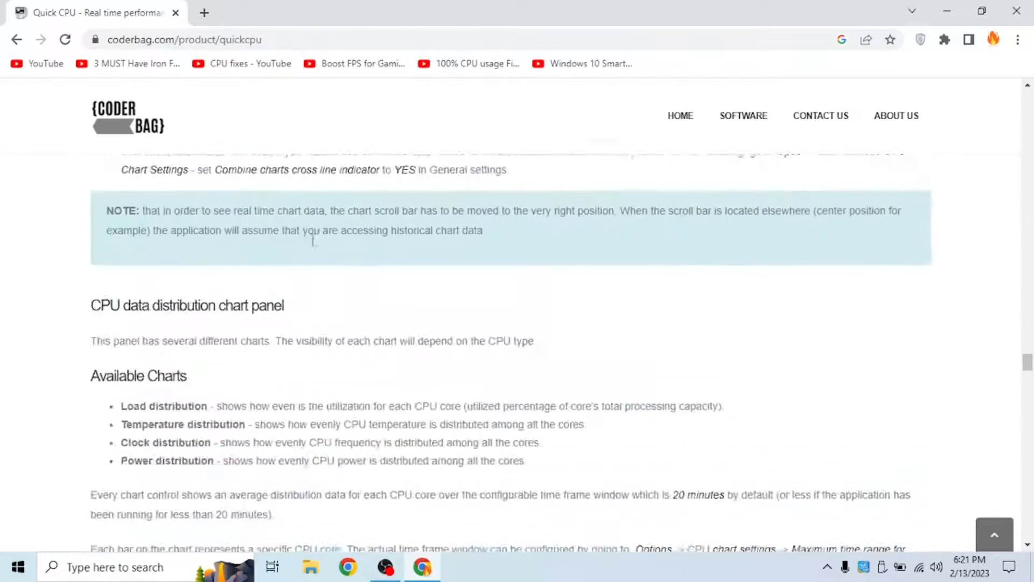
scroll(down, 3)
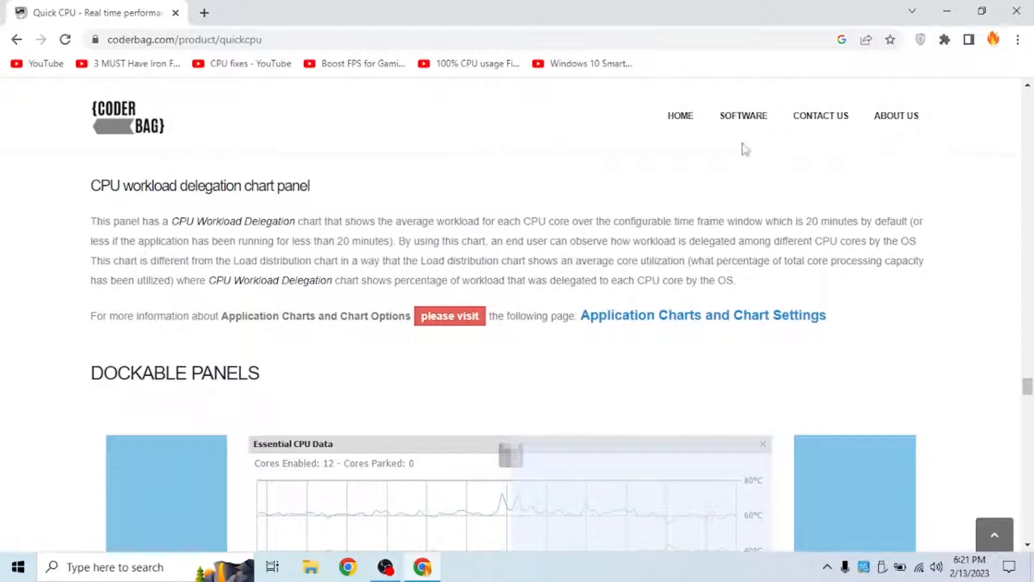
scroll(down, 3)
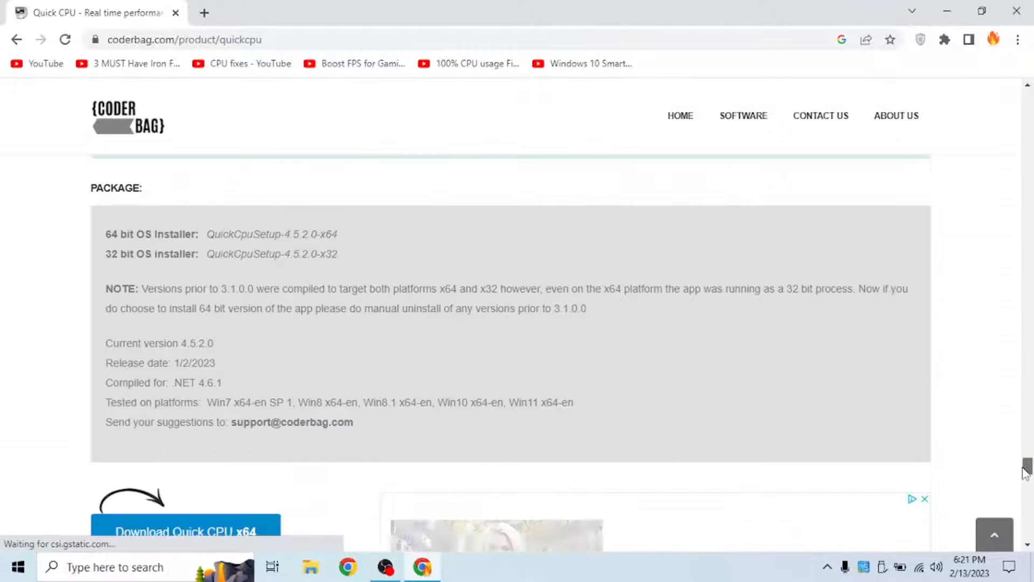
scroll(up, 3)
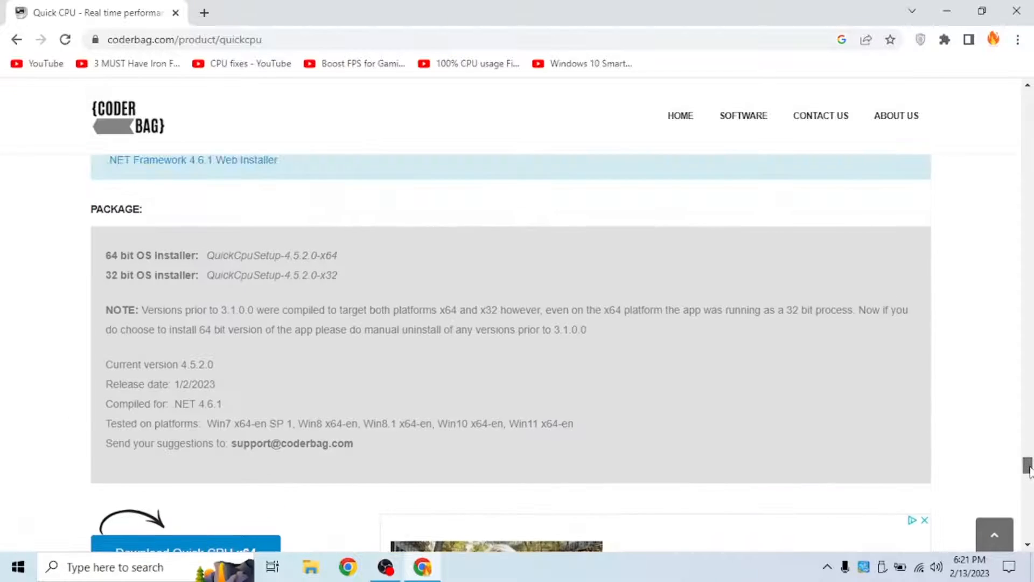
scroll(down, 3)
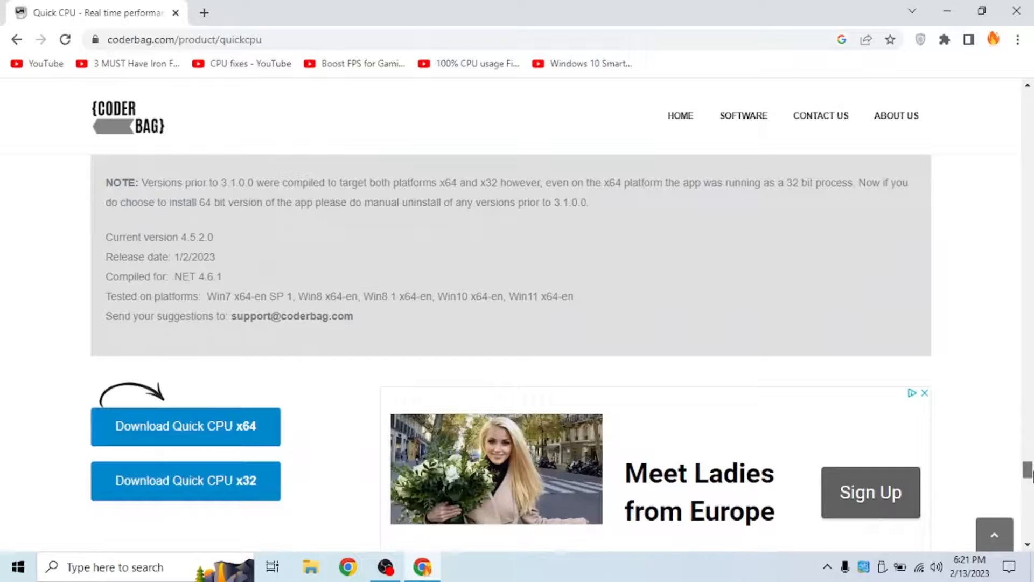
scroll(up, 3)
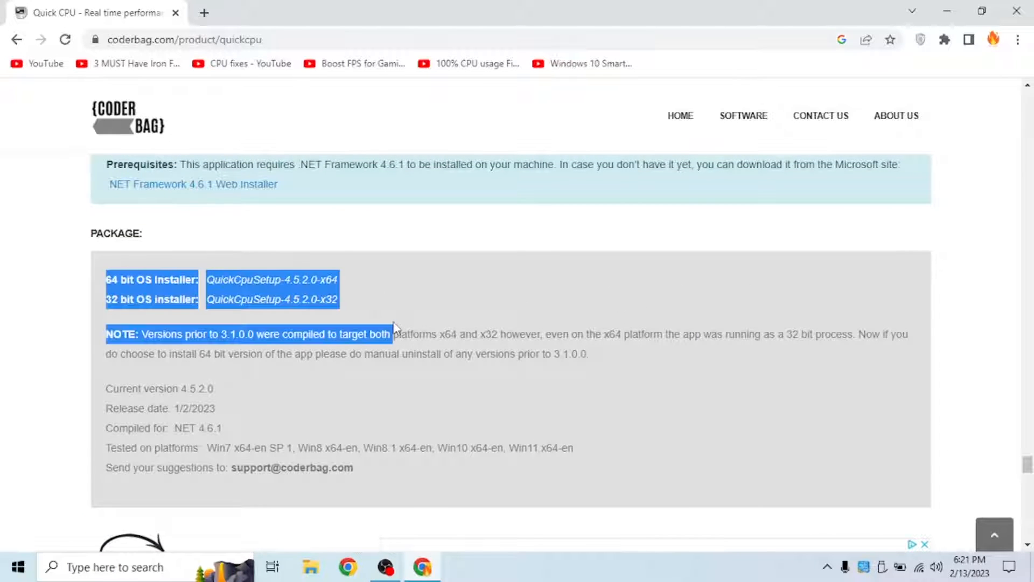
scroll(up, 3)
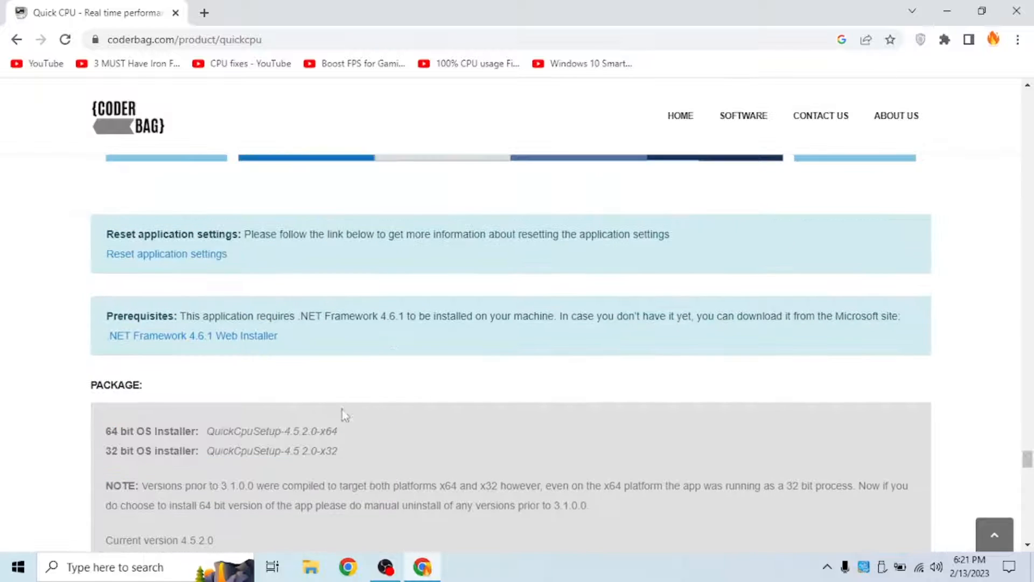
scroll(down, 3)
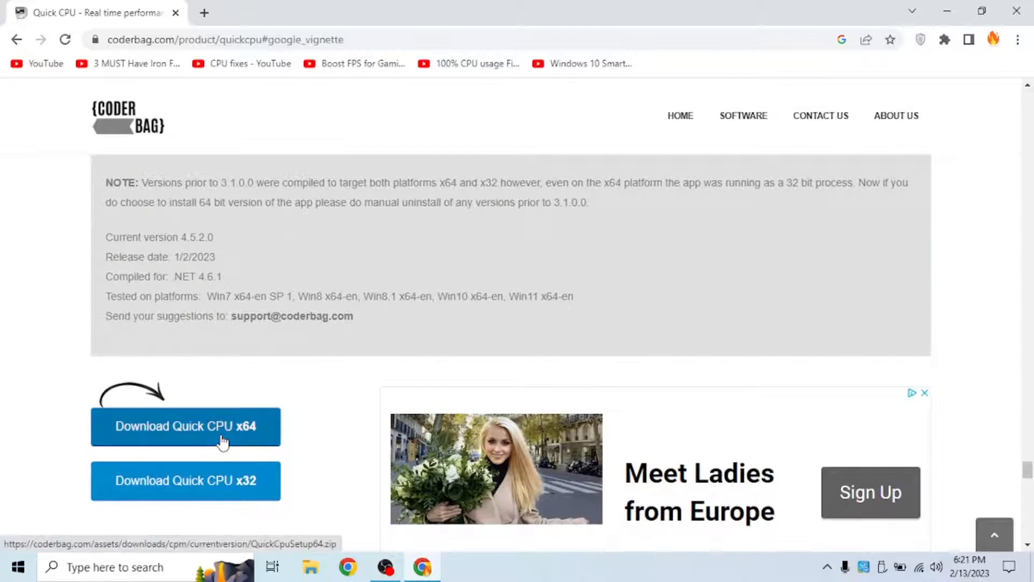
- Download QuickCpuSetup64.zip, dismiss the ad popup, and close the browser
click(185, 426)
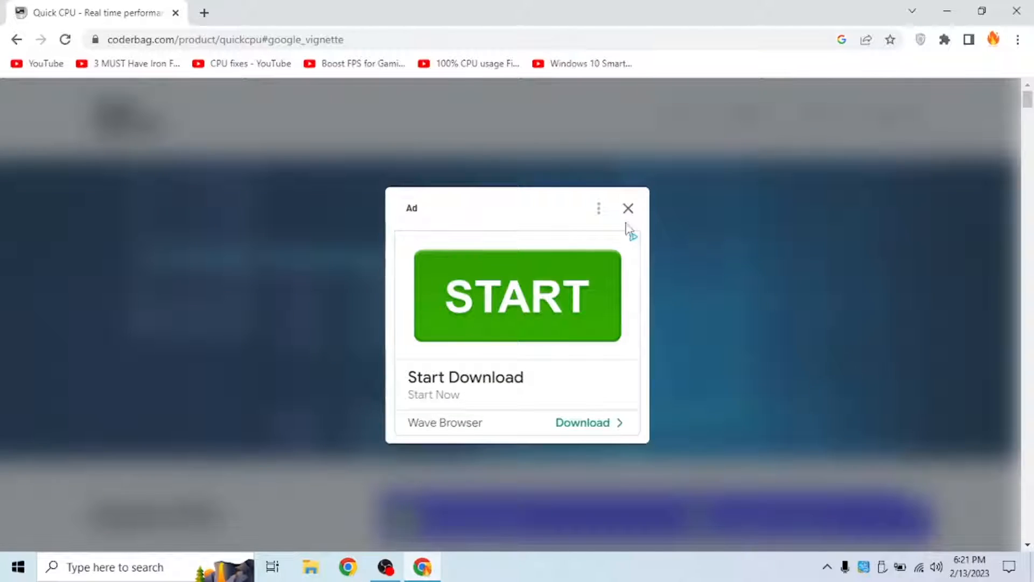
click(628, 208)
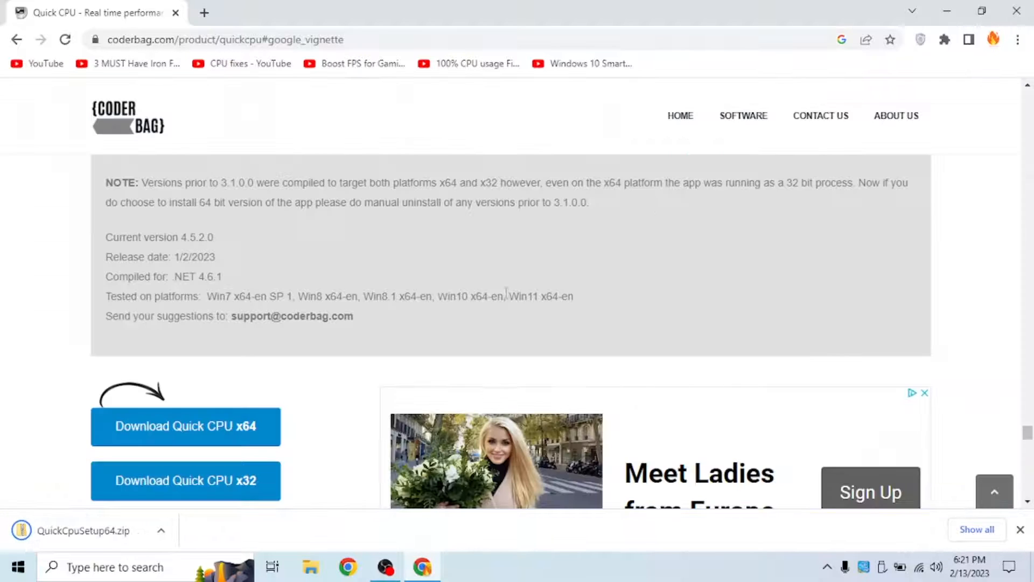
click(85, 530)
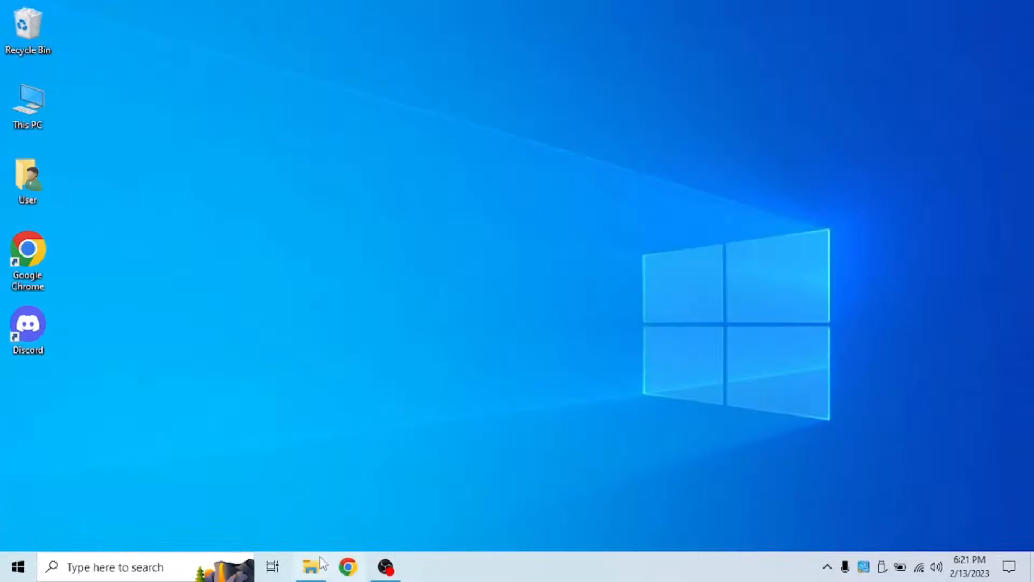
- Extract the Quick CPU zip into Downloads and launch the QuickCpuSetup64 installer package
click(311, 566)
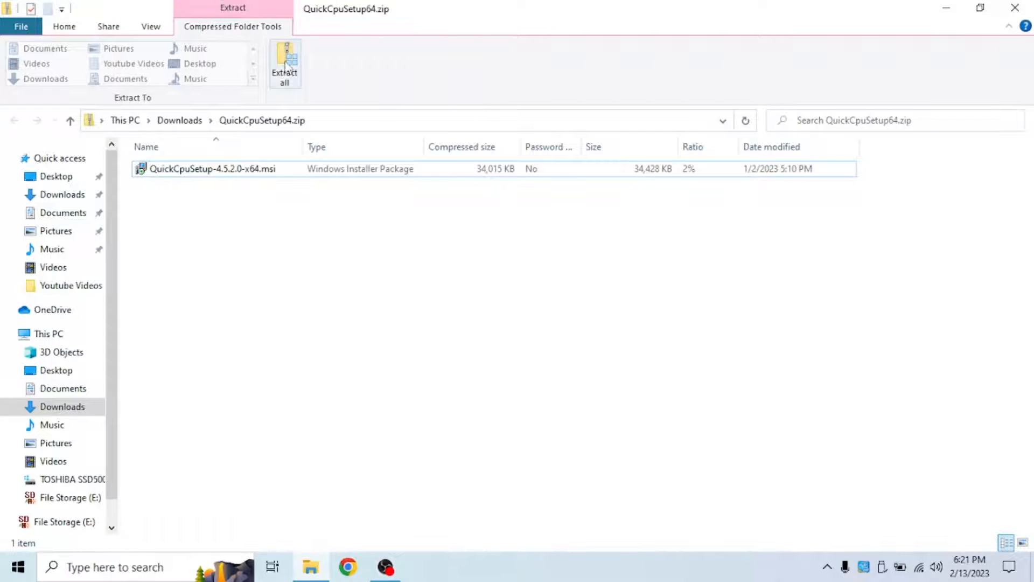
click(285, 64)
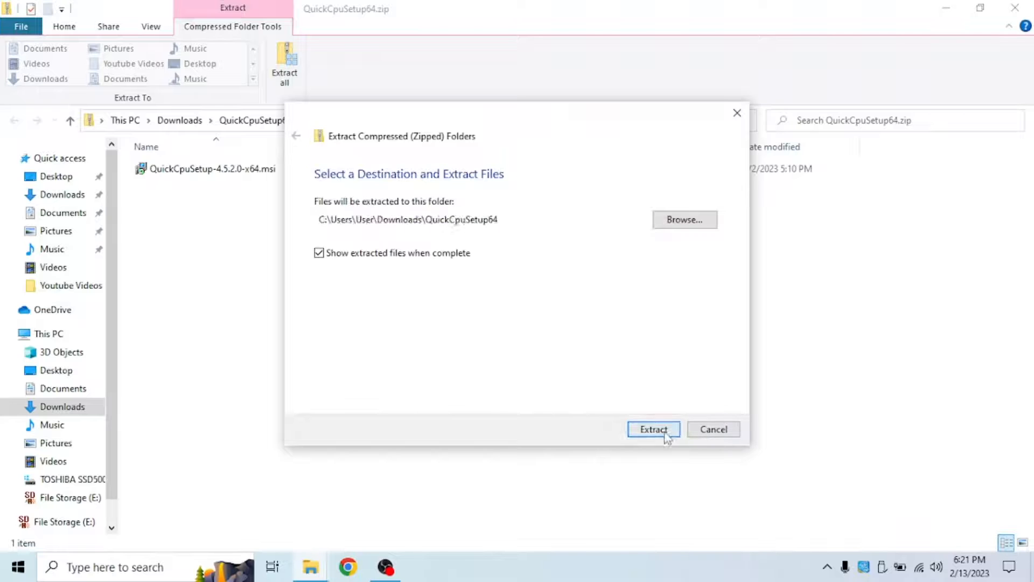
click(653, 429)
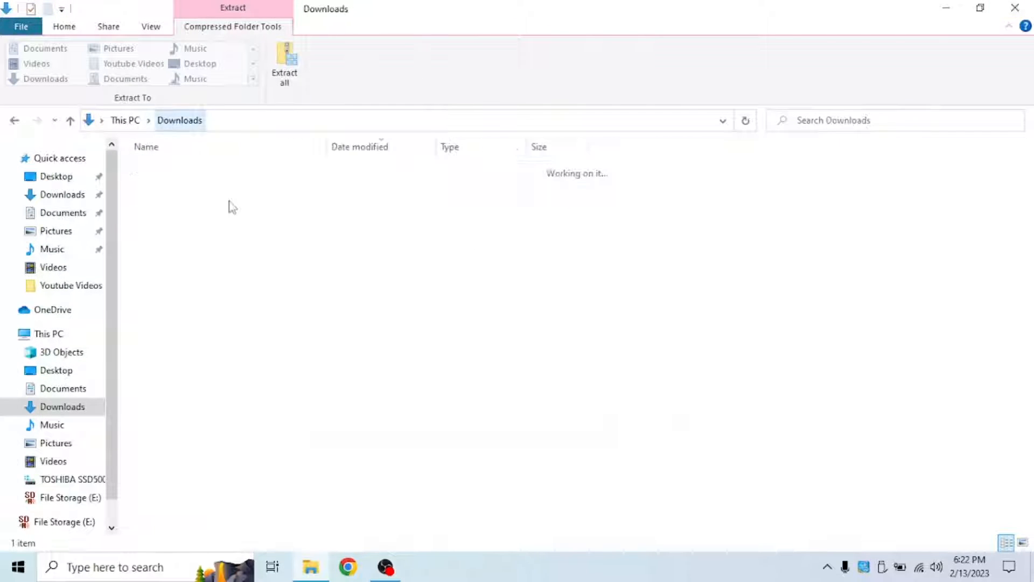
click(285, 62)
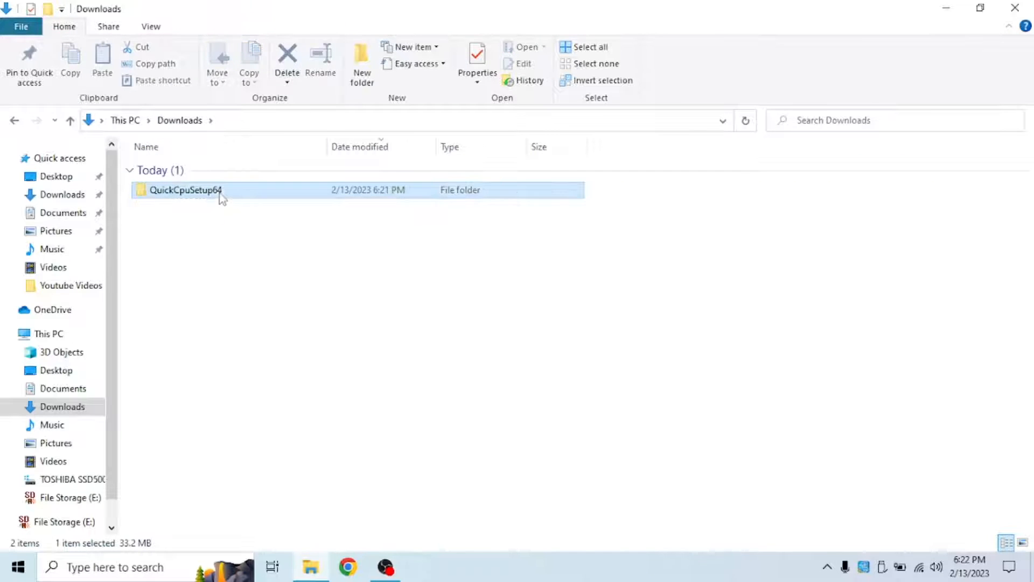
double_click(184, 190)
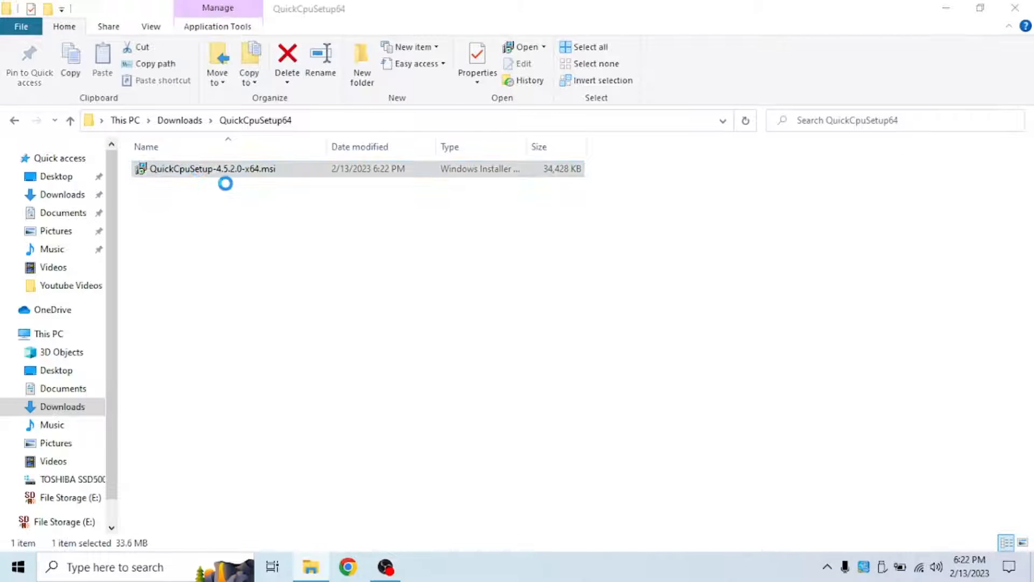
double_click(212, 169)
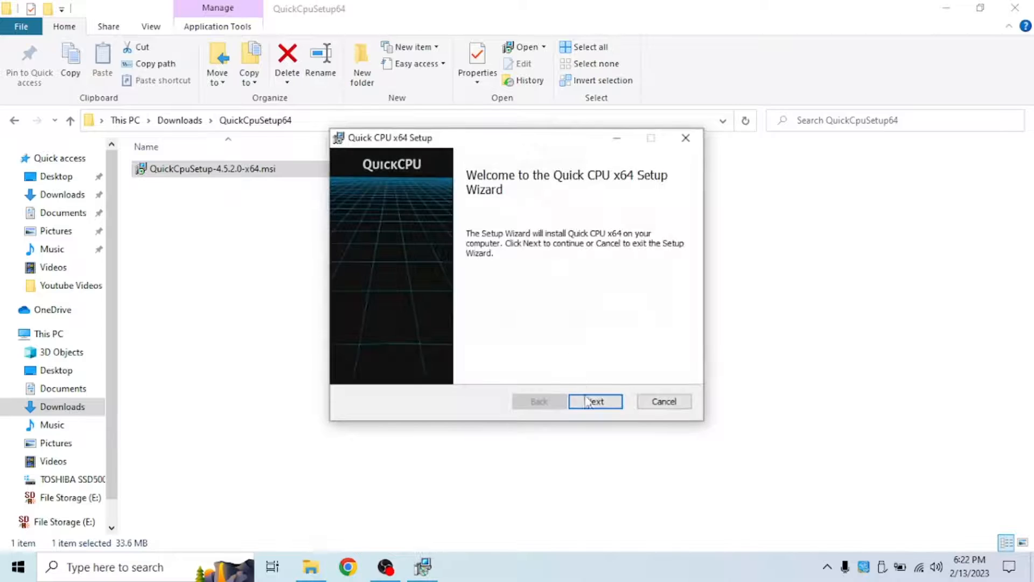
- Run the installer, keeping the default C:\Program Files\QuickCPU destination, and install
click(594, 401)
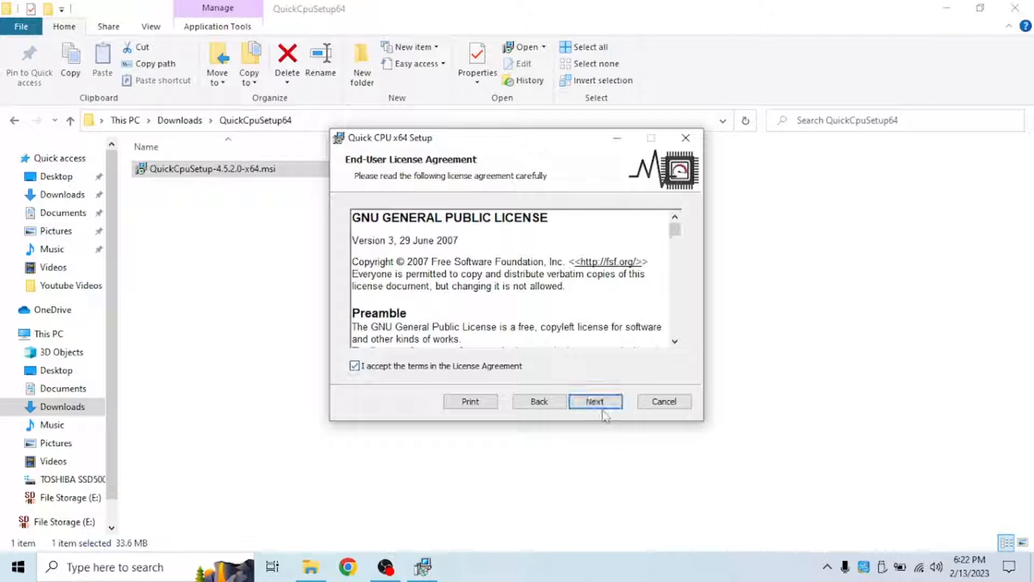
click(594, 400)
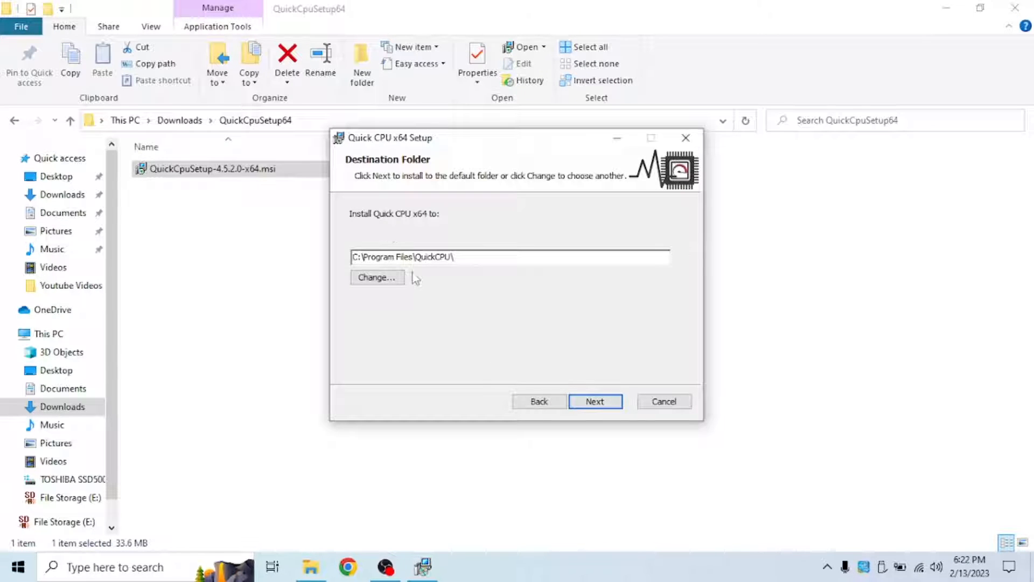
click(376, 277)
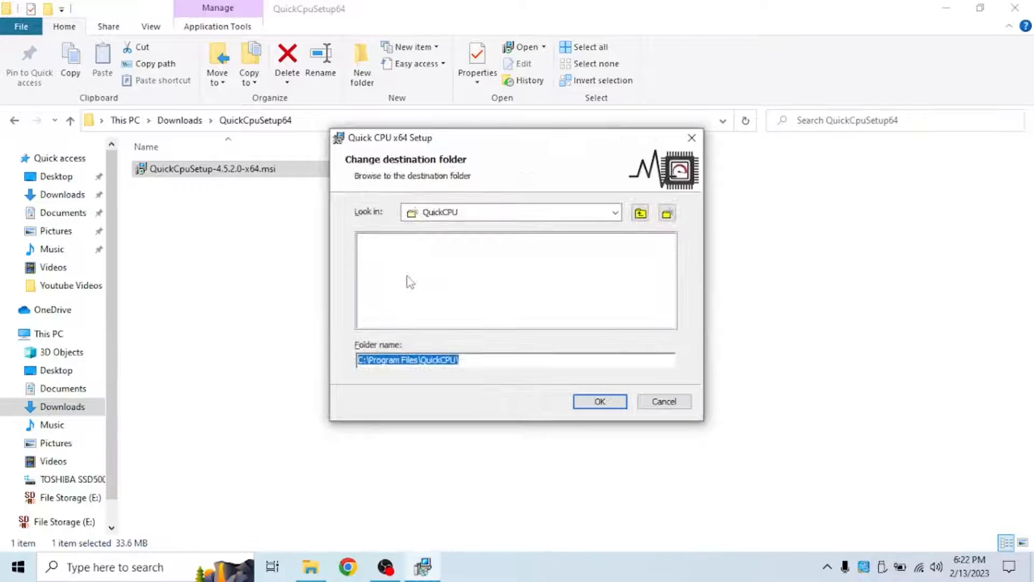
click(614, 212)
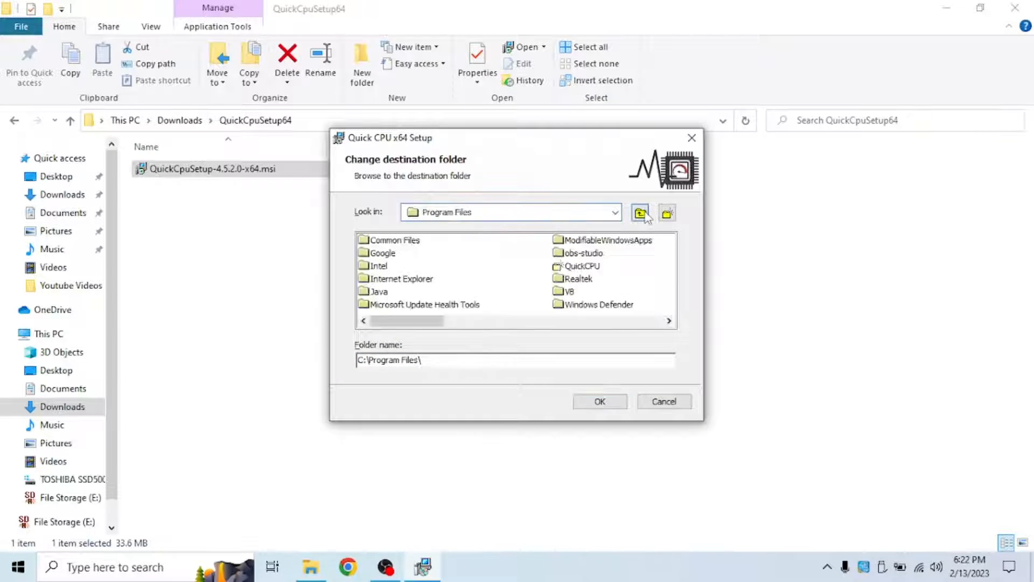
click(639, 211)
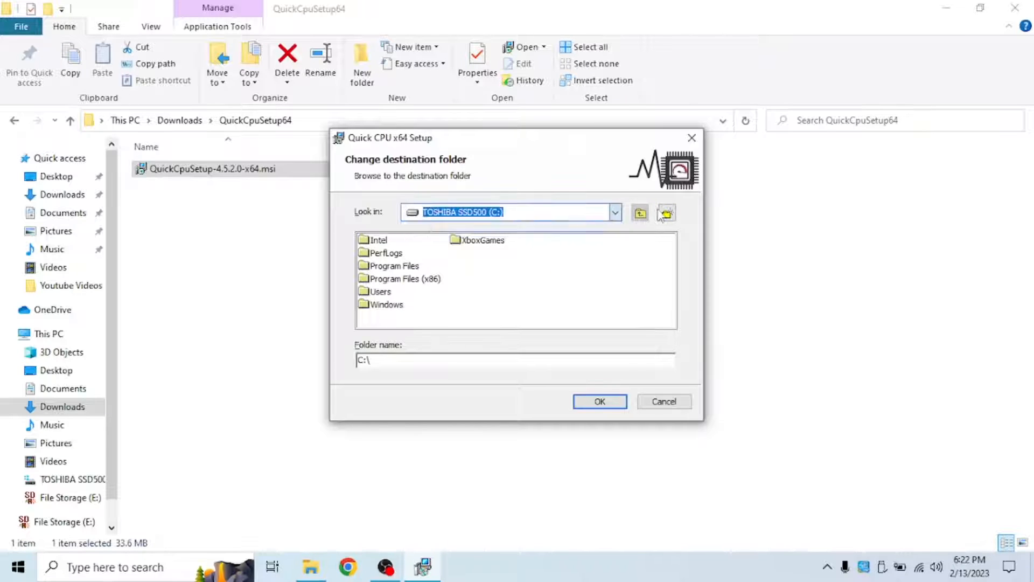
click(667, 212)
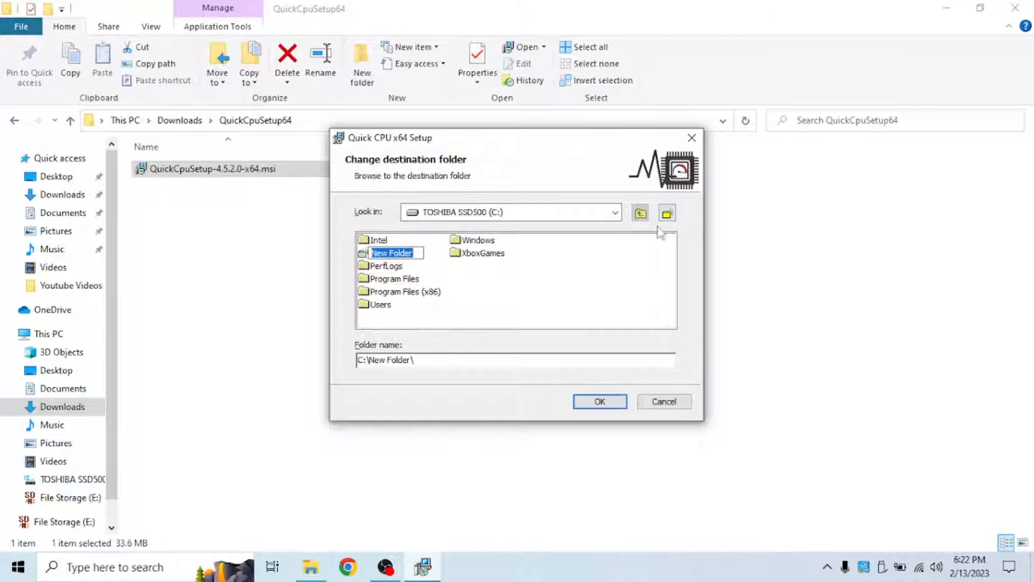
click(664, 401)
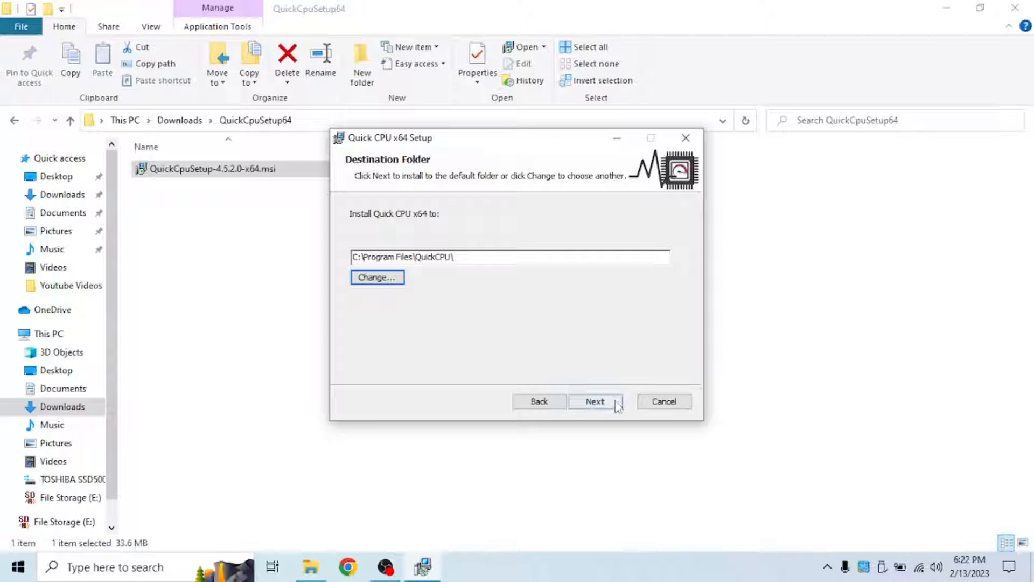
click(595, 401)
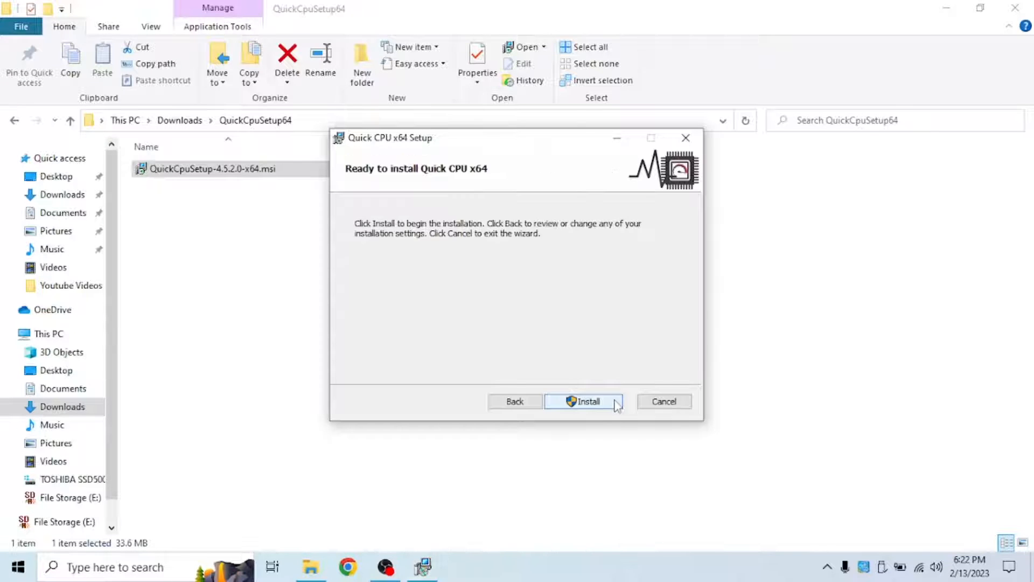
click(585, 401)
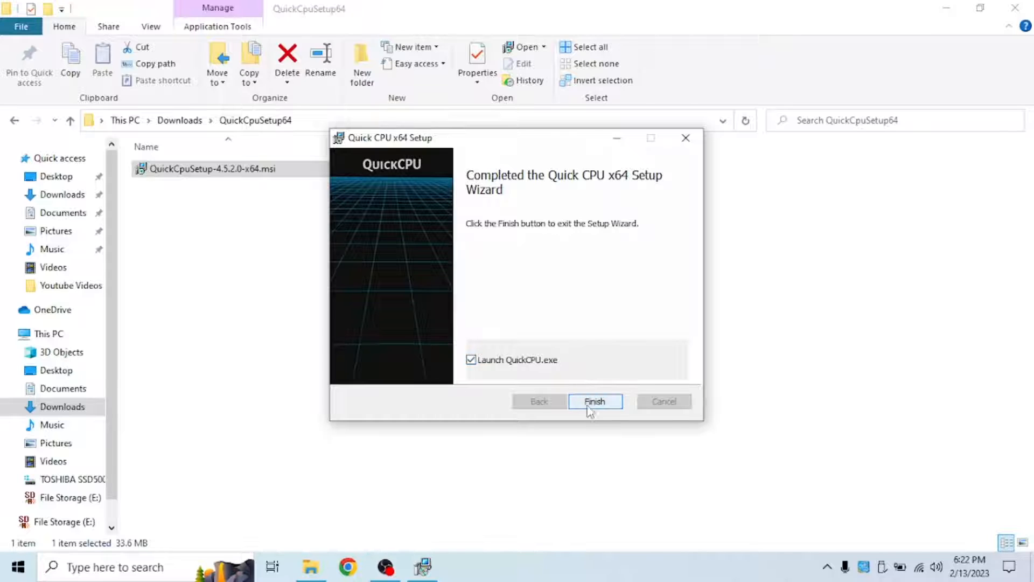
- Finish the setup wizard and start Quick CPU from its desktop shortcut
click(594, 401)
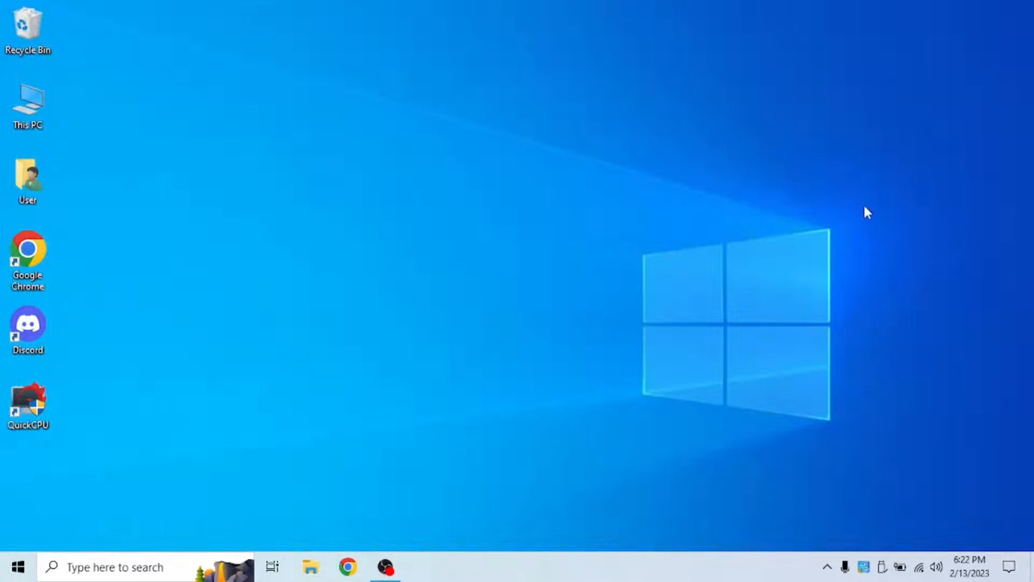
mouse_move(349, 541)
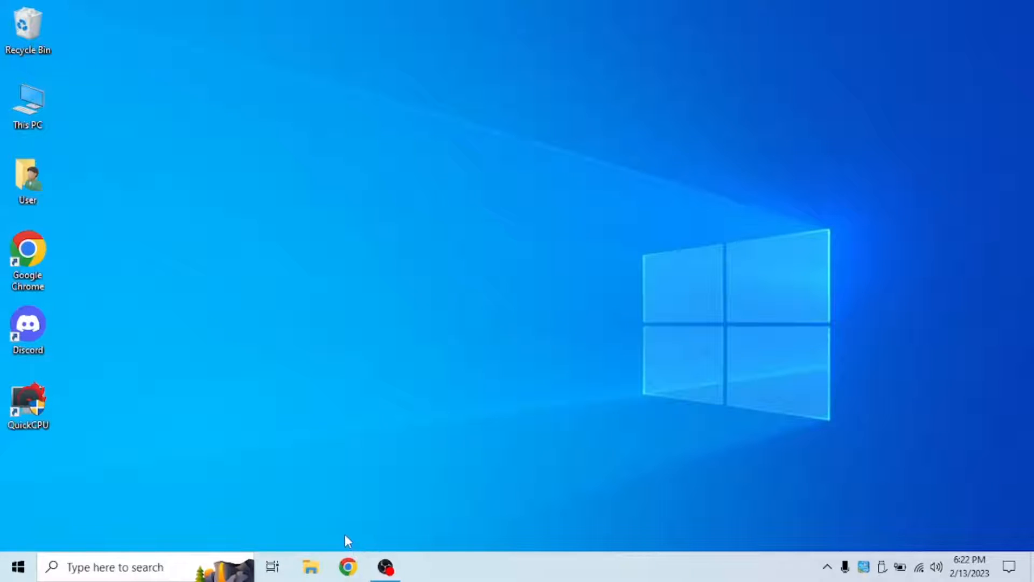
click(827, 567)
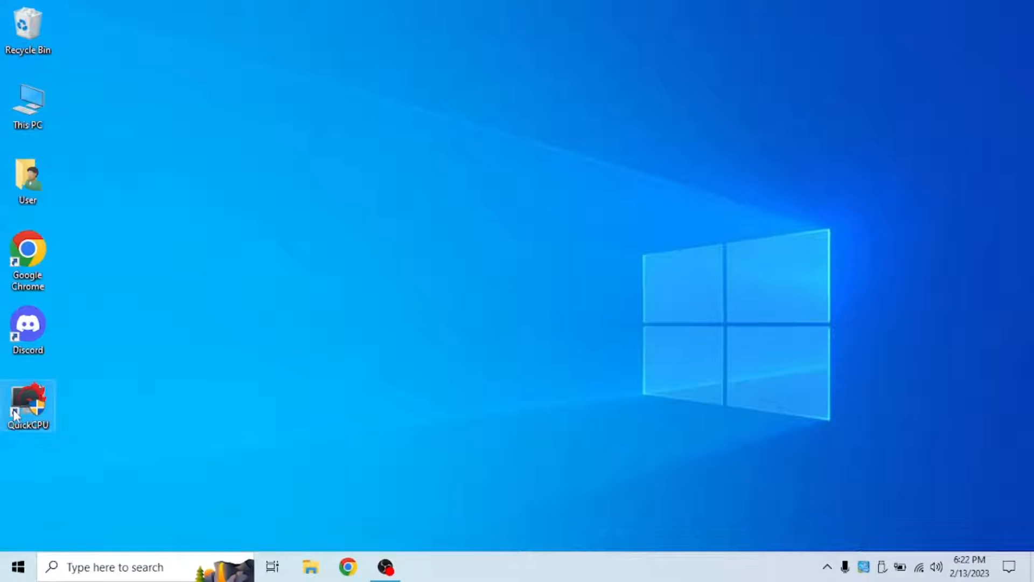
double_click(27, 400)
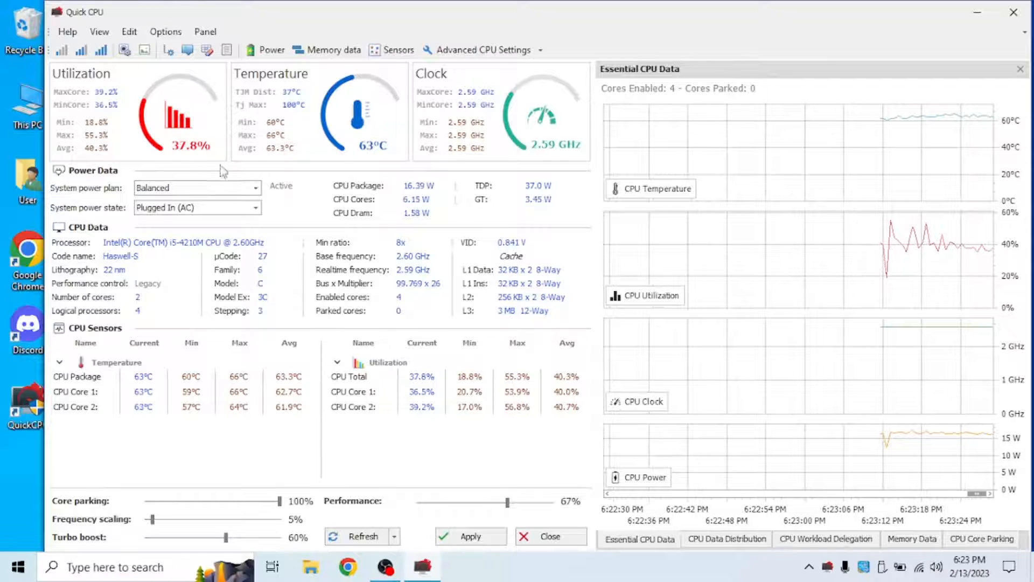
click(256, 188)
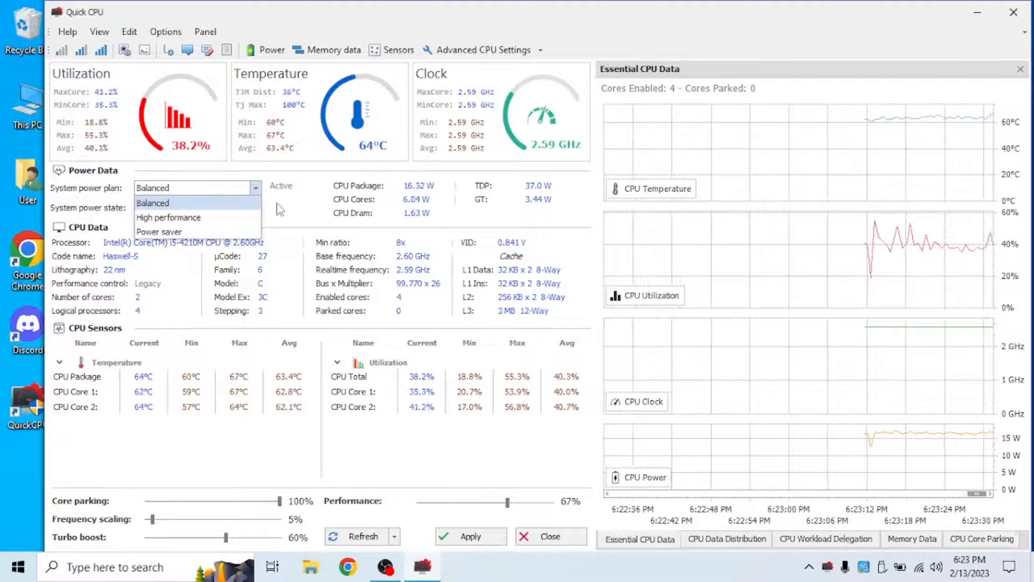
click(153, 203)
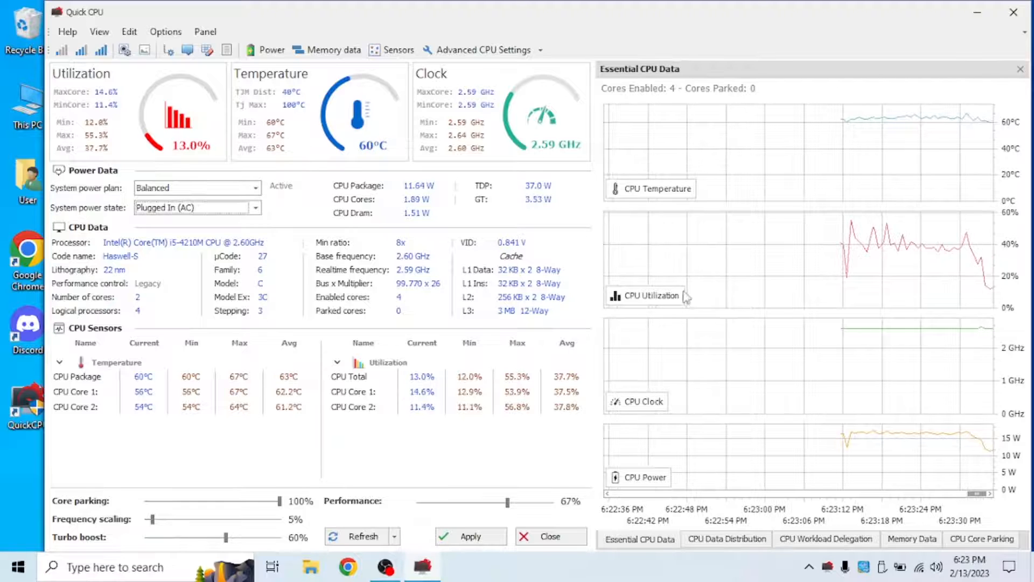
mouse_move(952, 231)
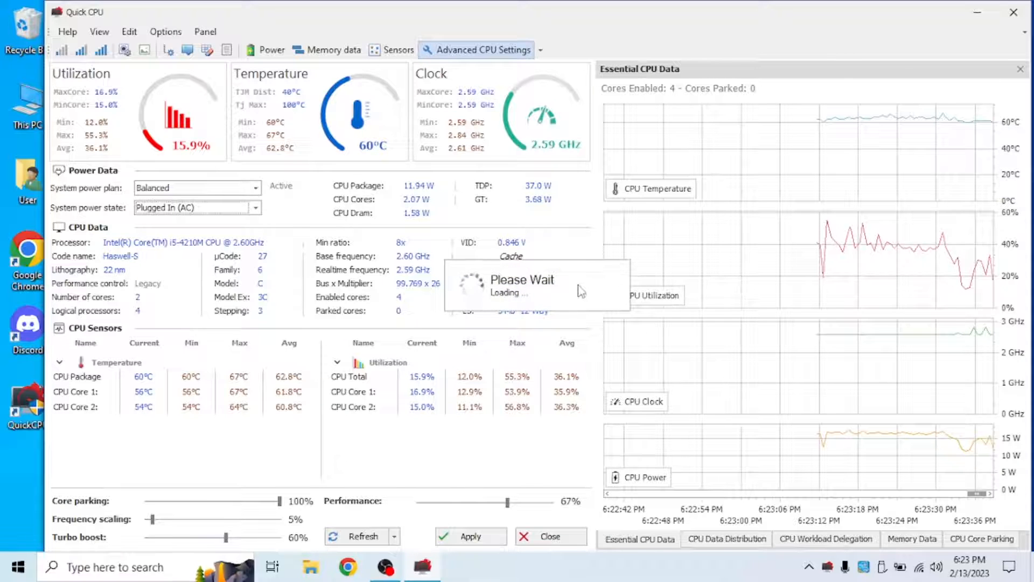
click(482, 49)
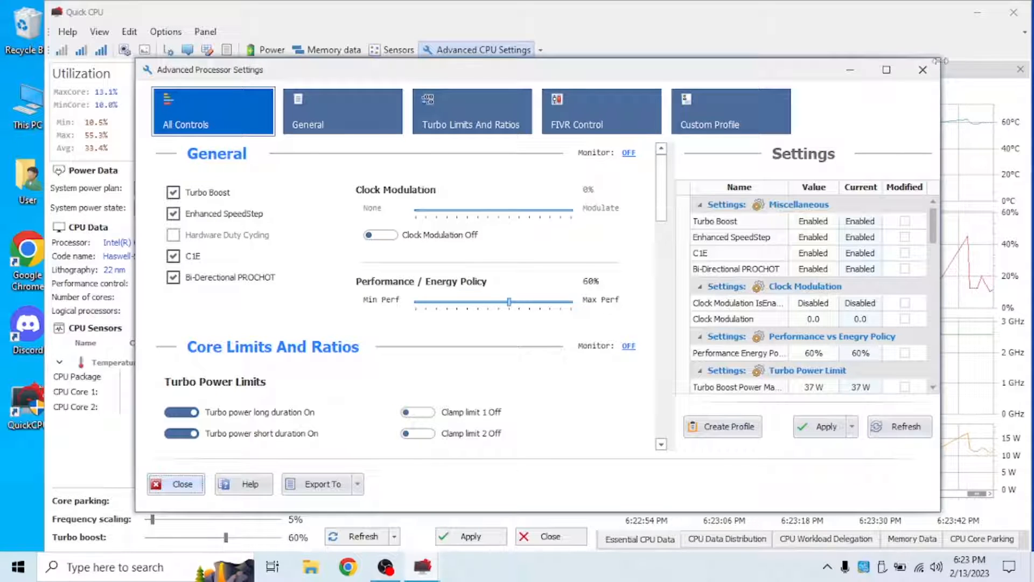
mouse_move(923, 69)
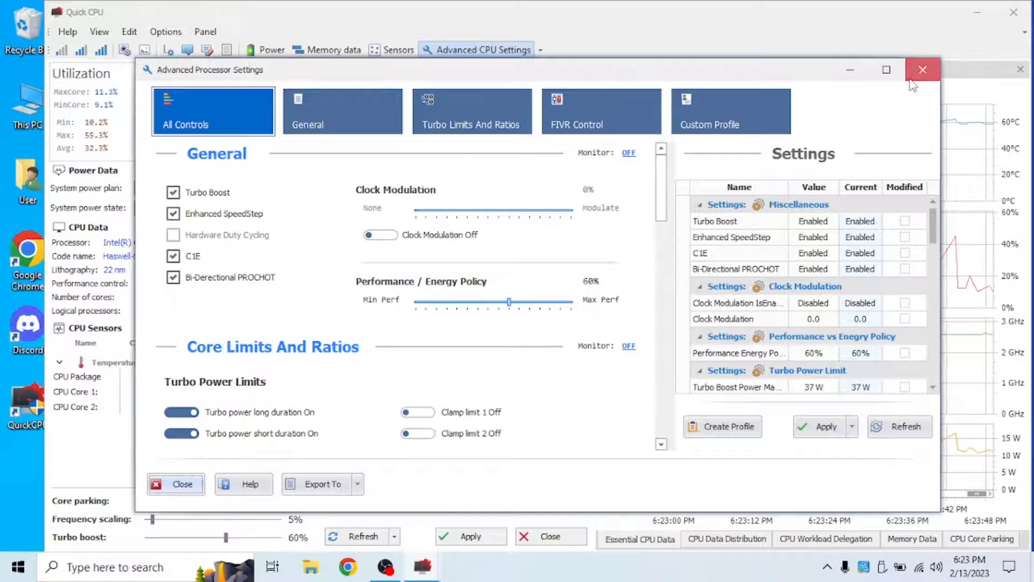
click(923, 70)
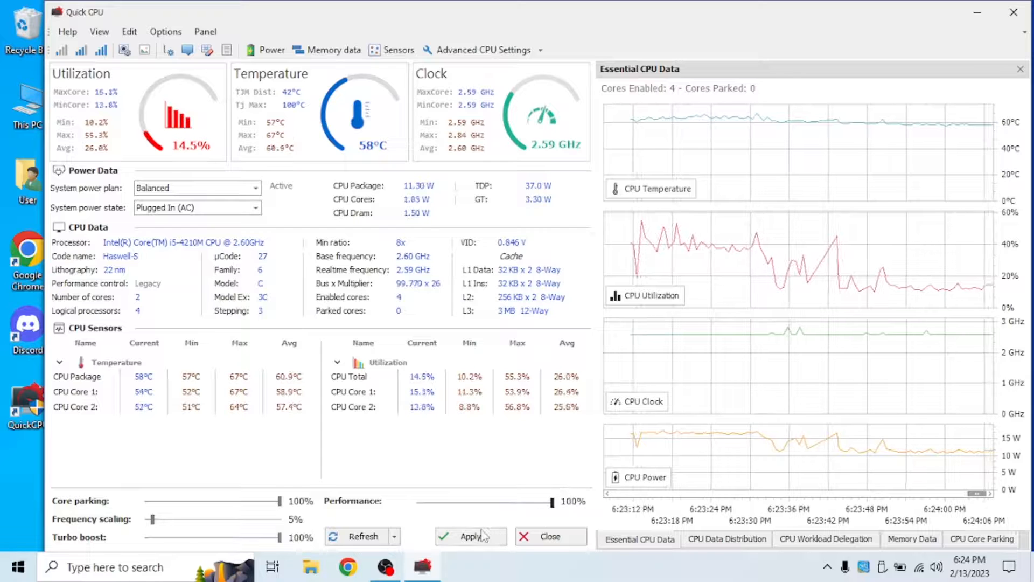
- Apply 100% turbo boost and performance, then activate the High performance power plan
click(470, 535)
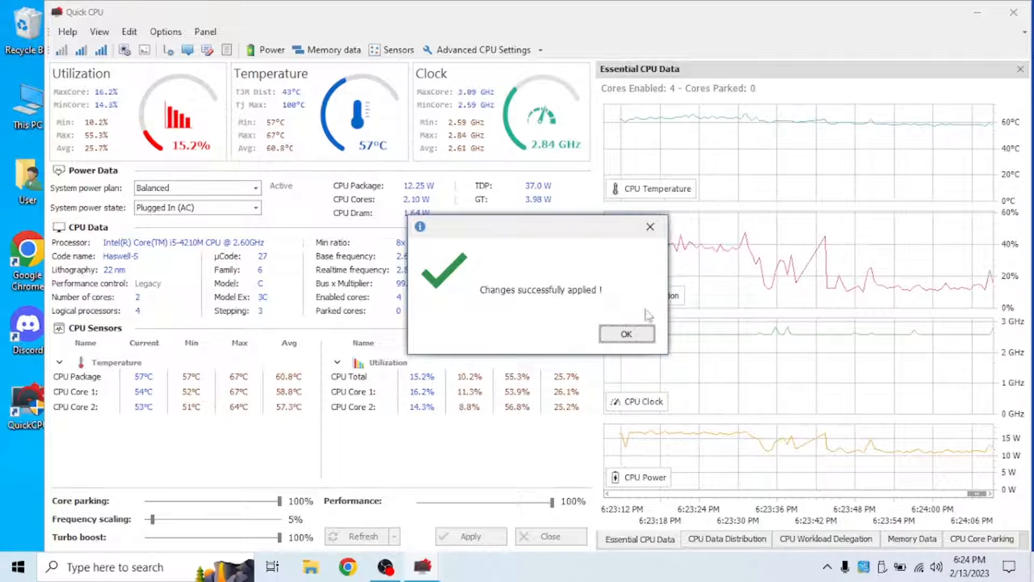
click(625, 333)
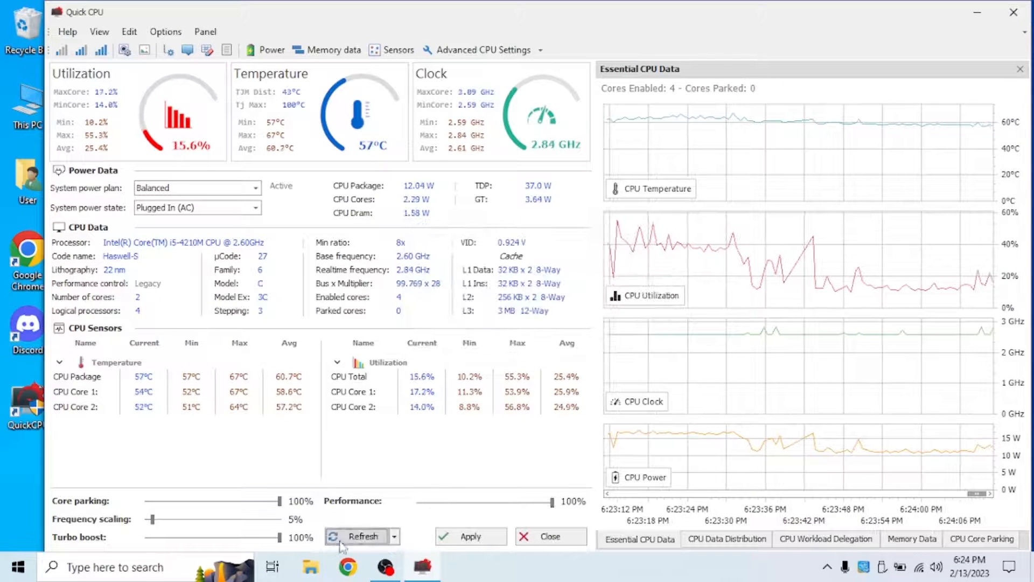
mouse_move(758, 314)
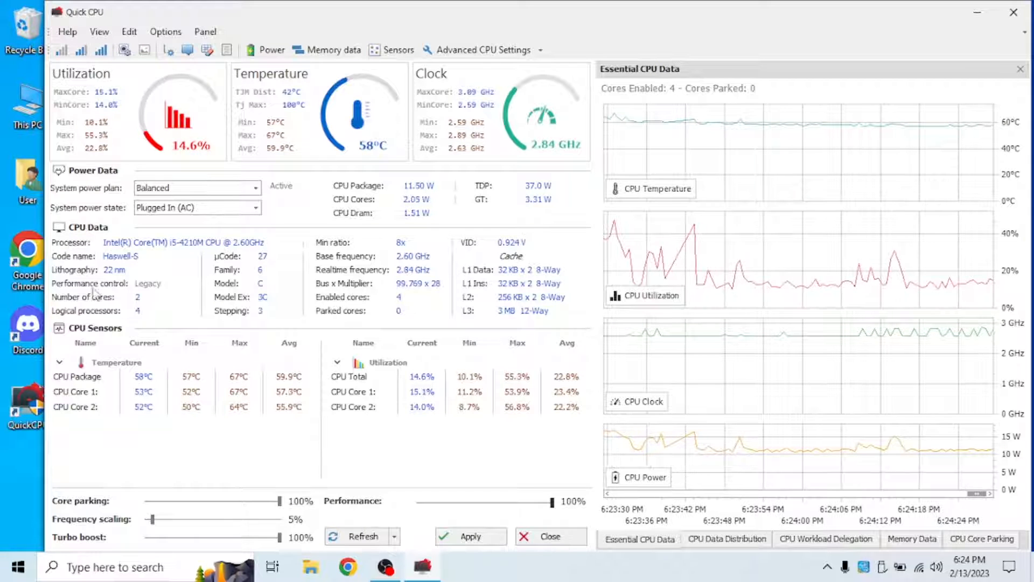
click(255, 188)
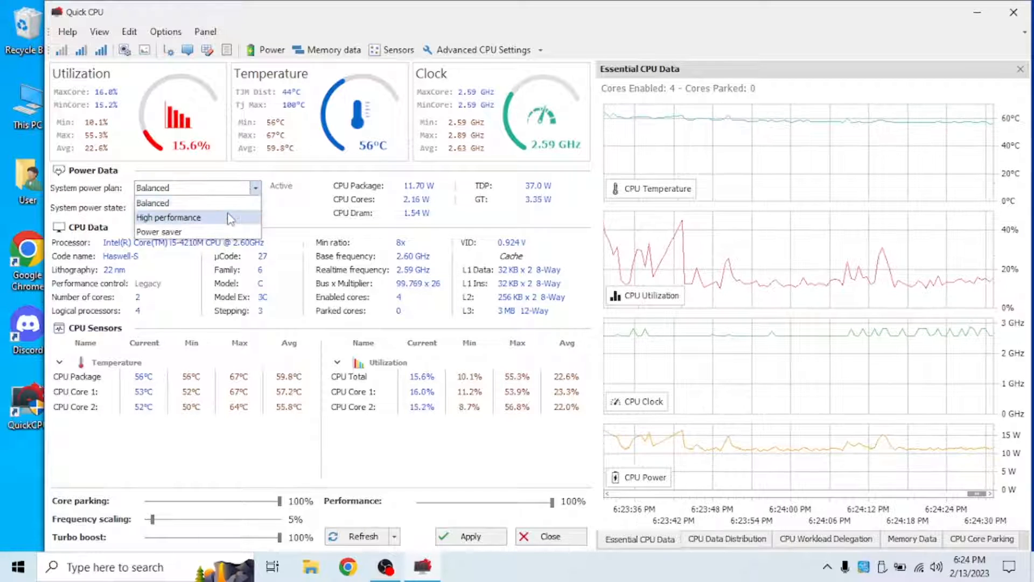
click(168, 218)
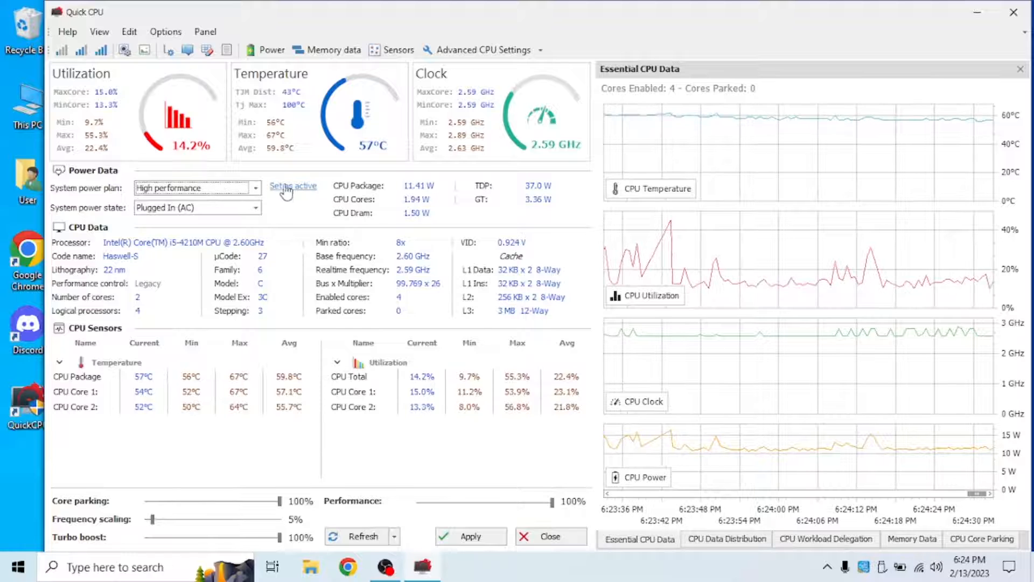
click(470, 536)
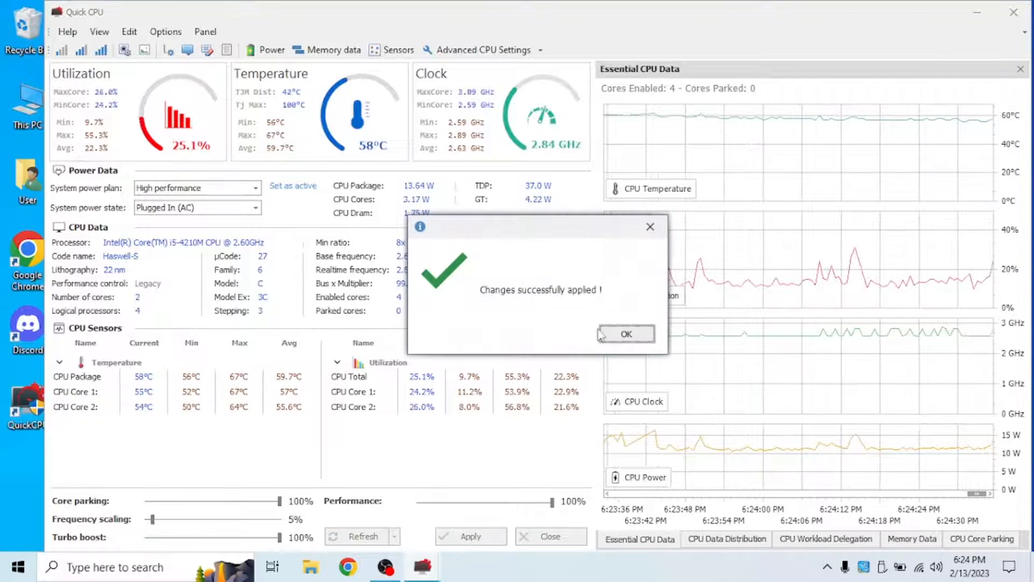
click(625, 334)
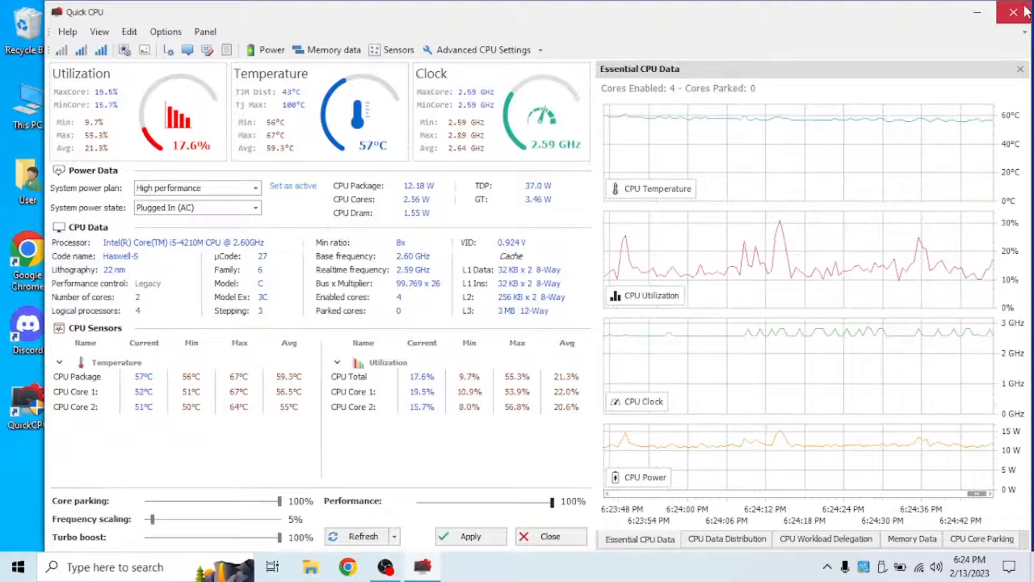
- Close Quick CPU, then view CPU specs and memory details in Task Manager's Performance tab
click(1014, 12)
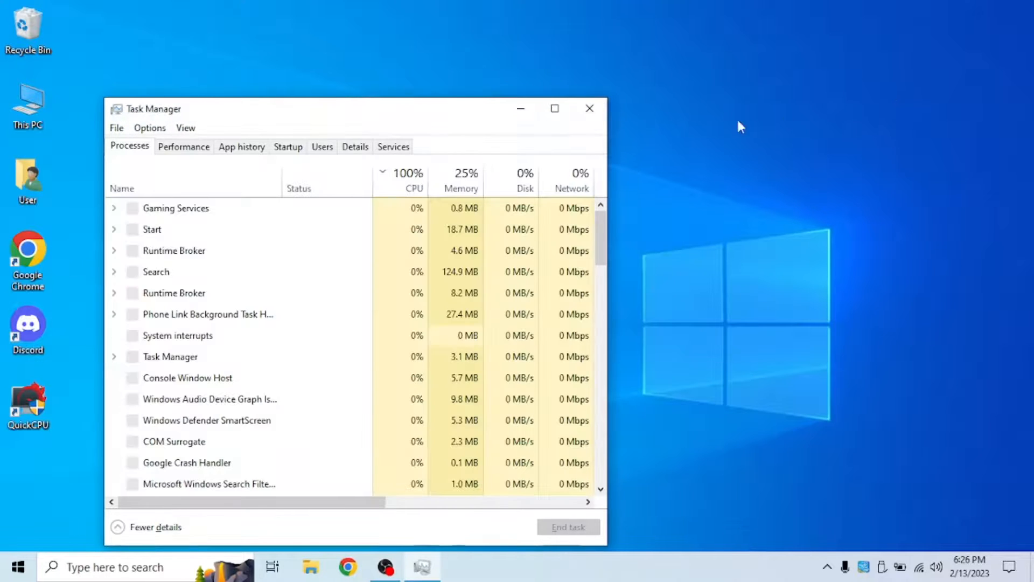
click(183, 146)
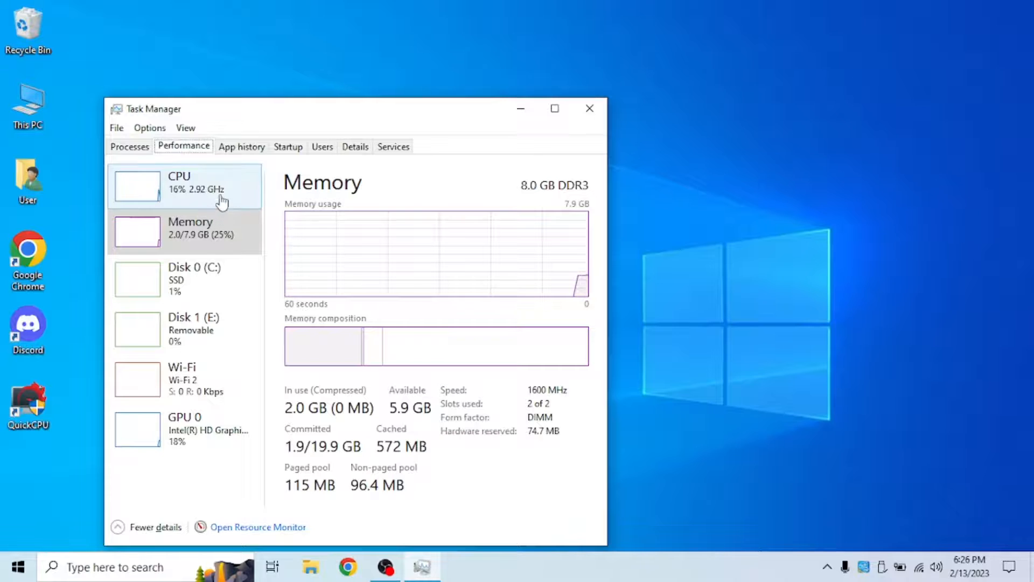
click(185, 185)
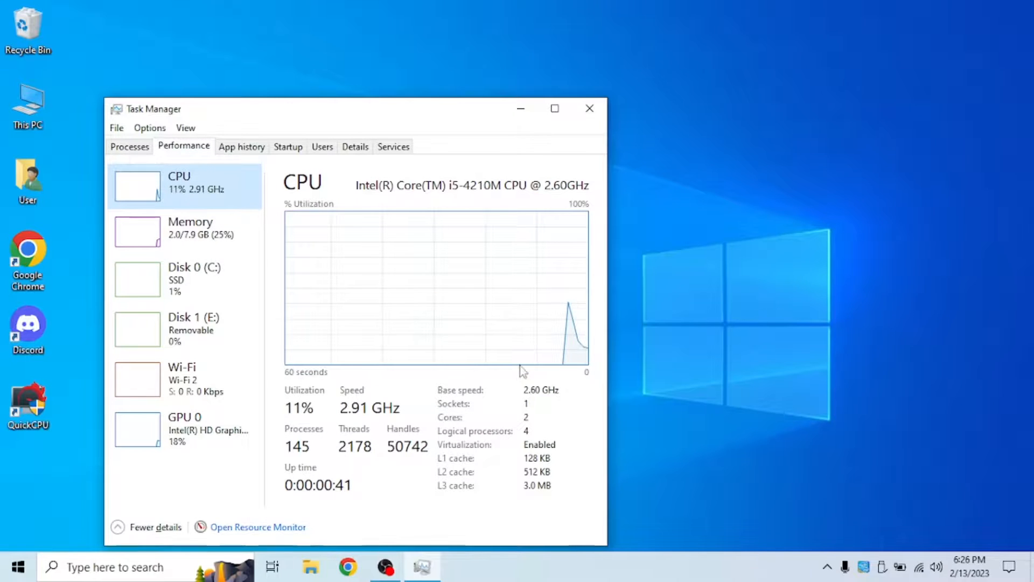
mouse_move(523, 221)
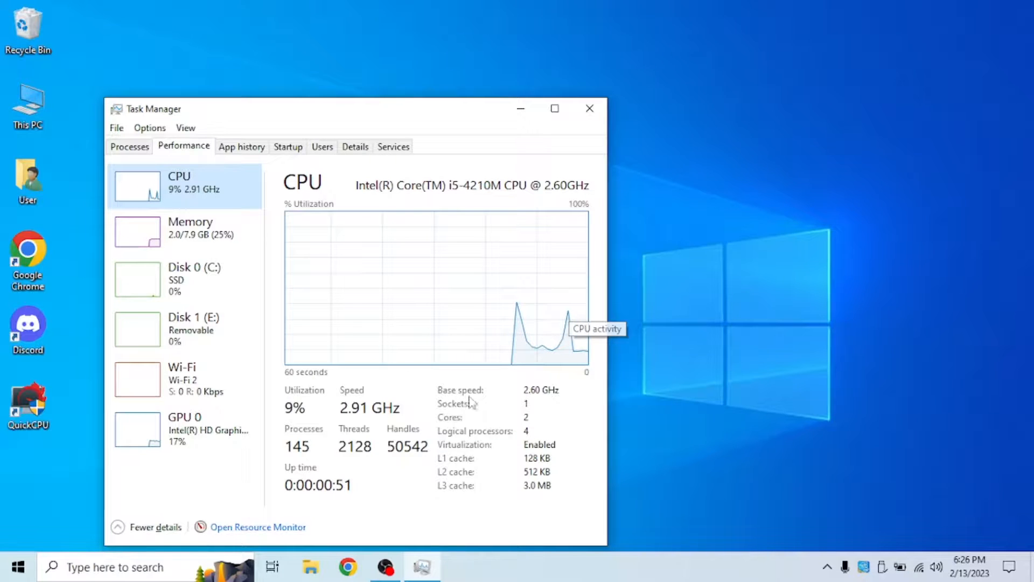
mouse_move(515, 389)
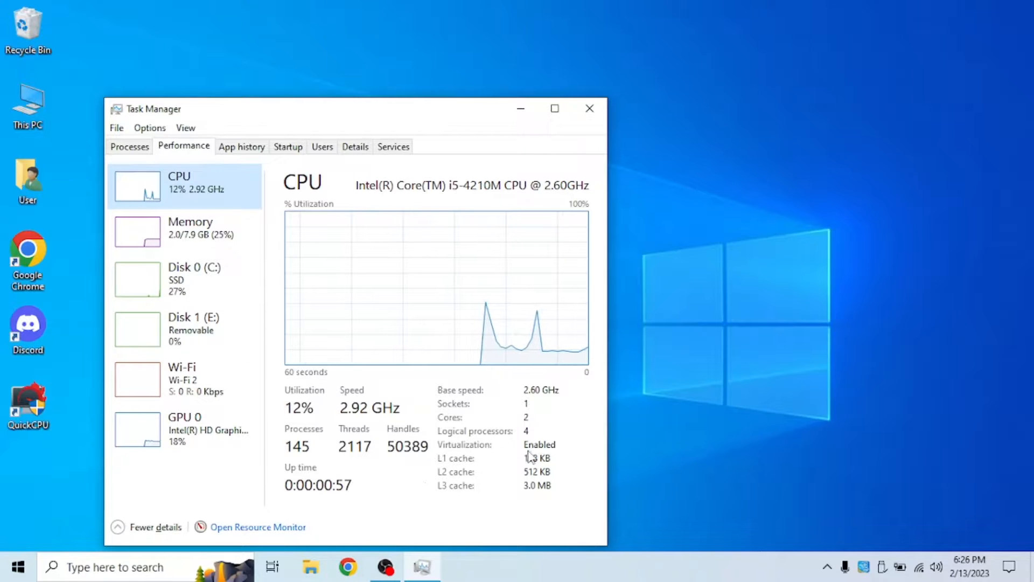
mouse_move(568, 238)
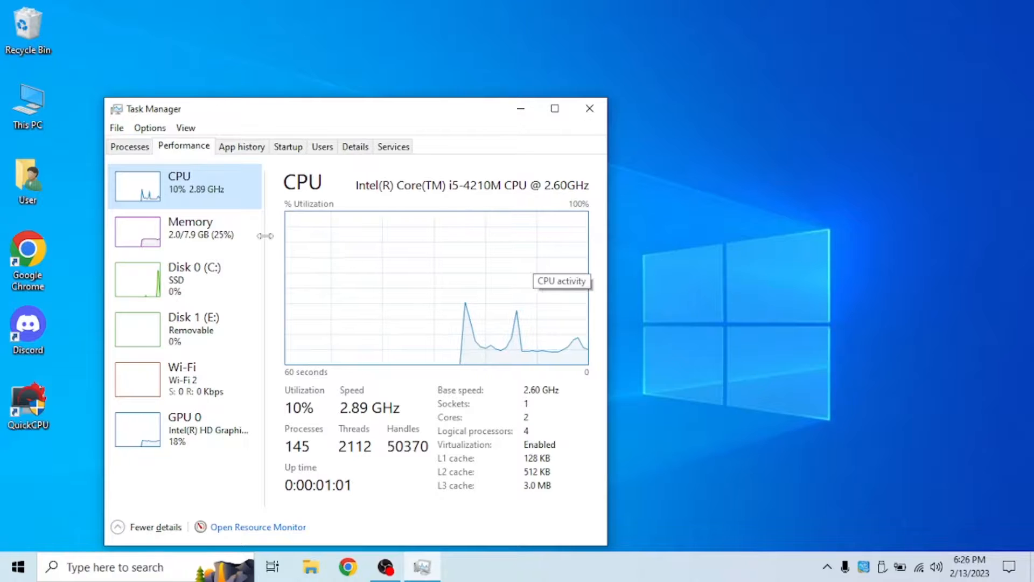
click(191, 227)
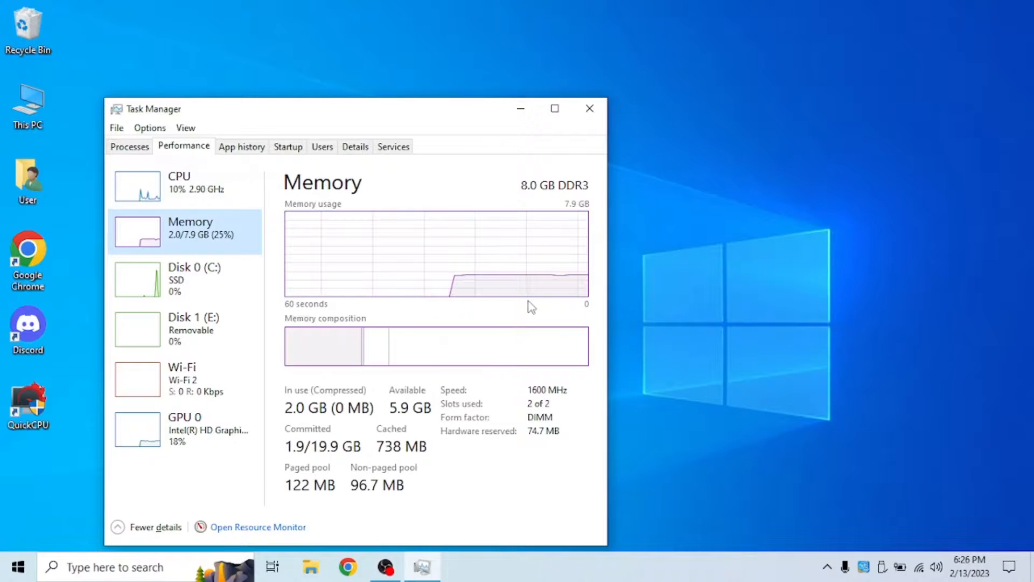
mouse_move(516, 305)
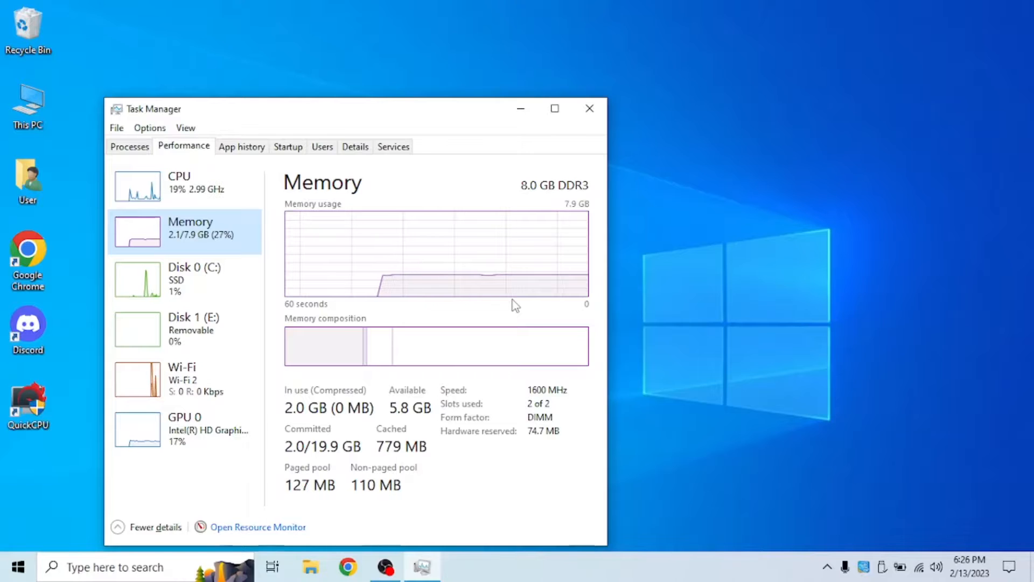
mouse_move(589, 108)
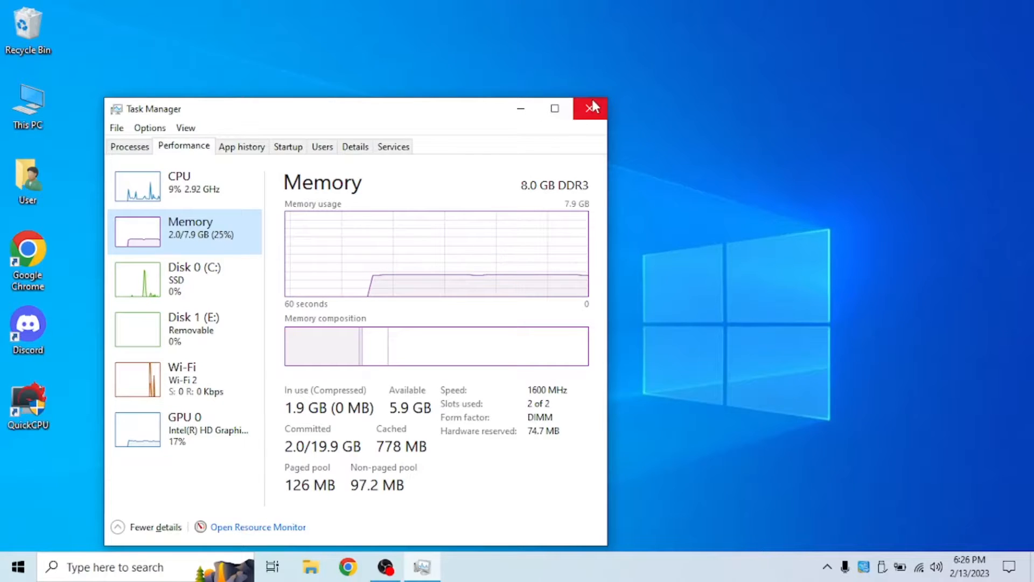
- Close the Task Manager window and click on the desktop afterwards
click(591, 108)
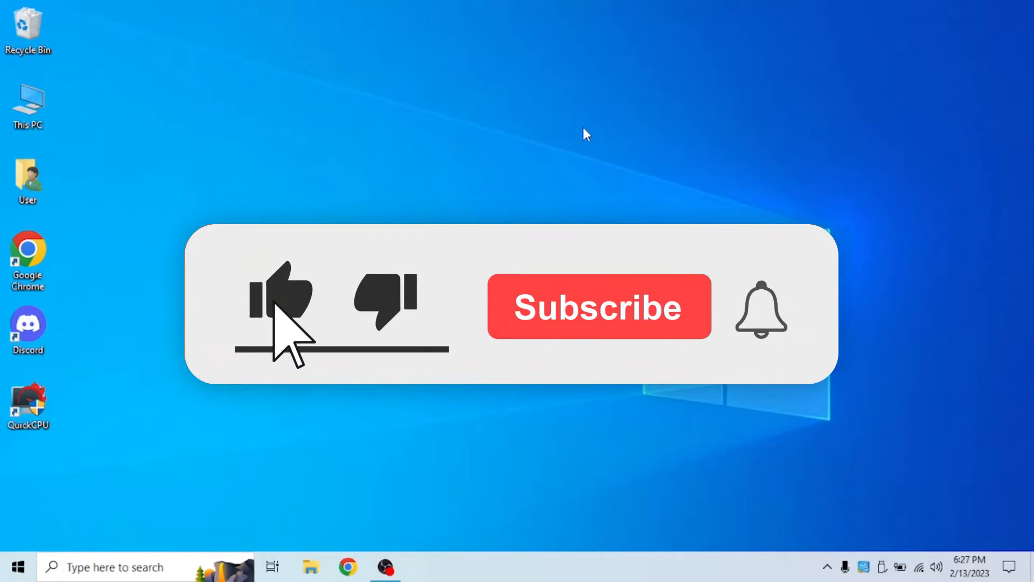
click(597, 306)
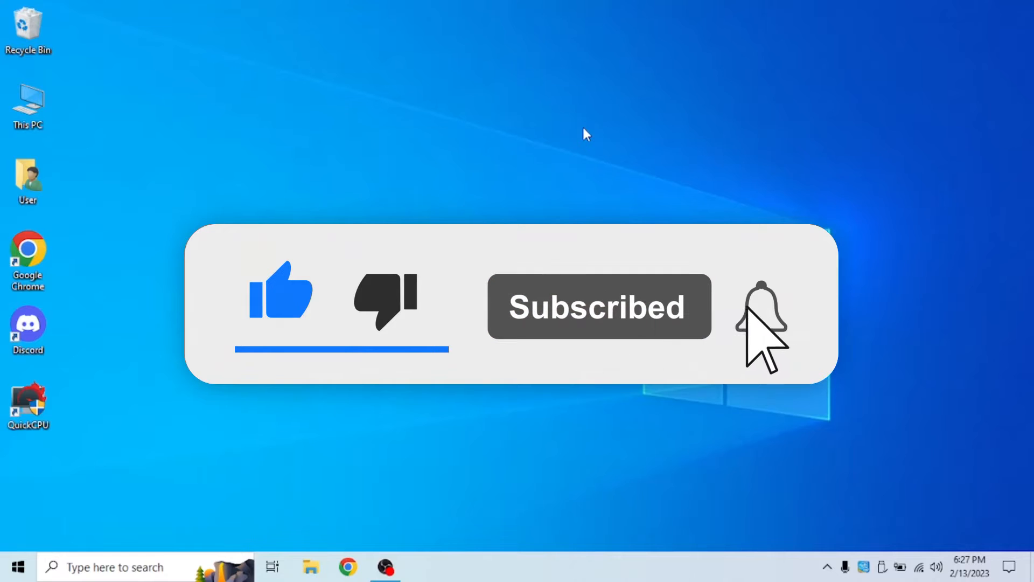
click(761, 307)
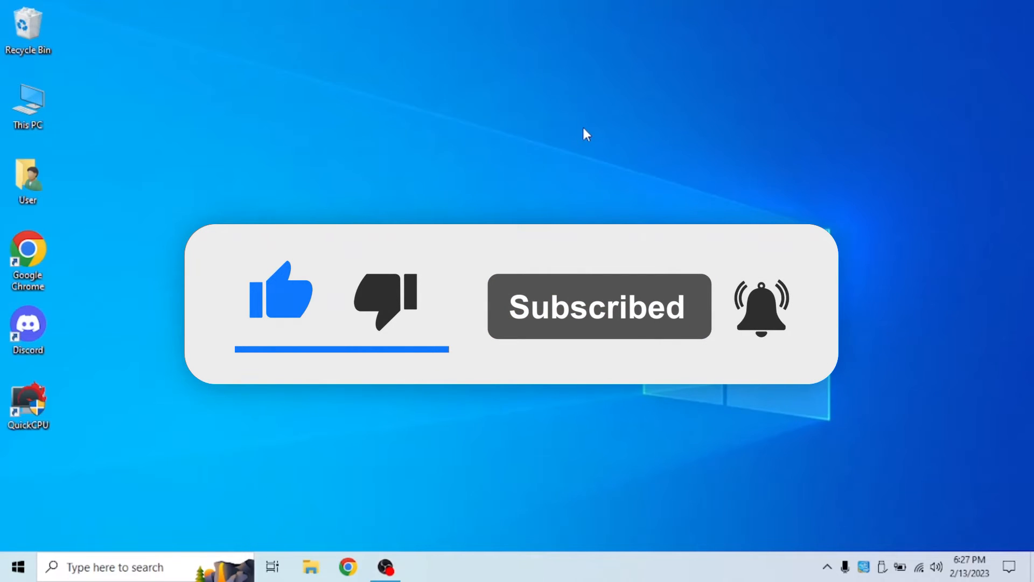